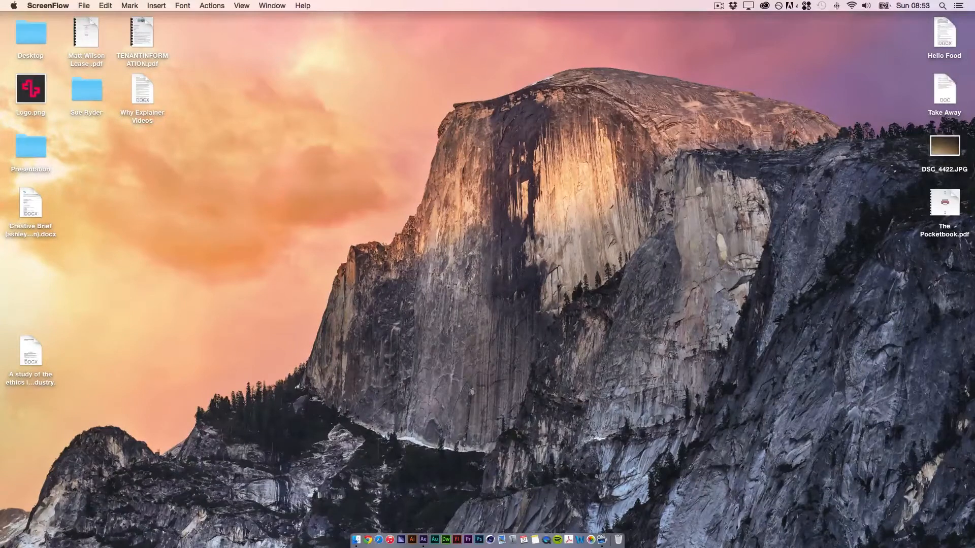
mouse_move(429, 517)
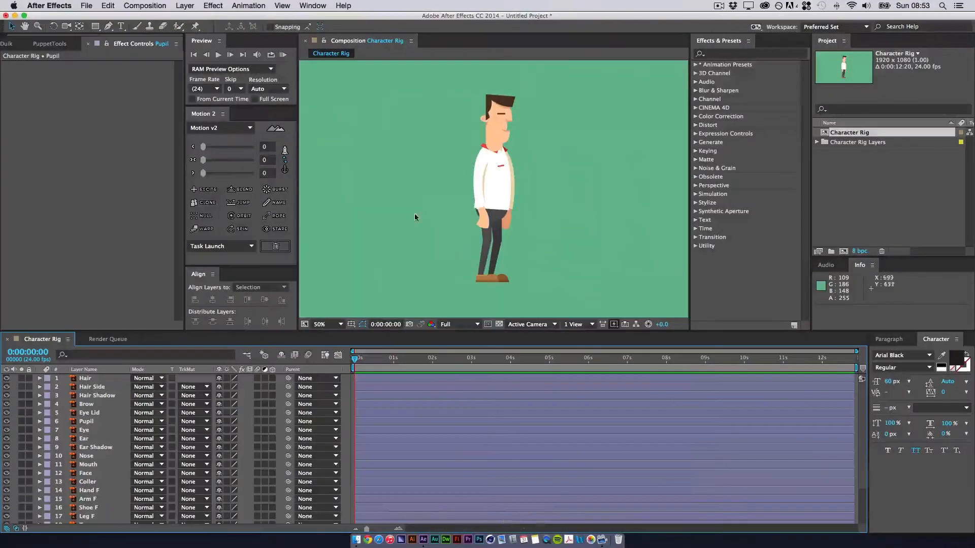
mouse_move(576, 178)
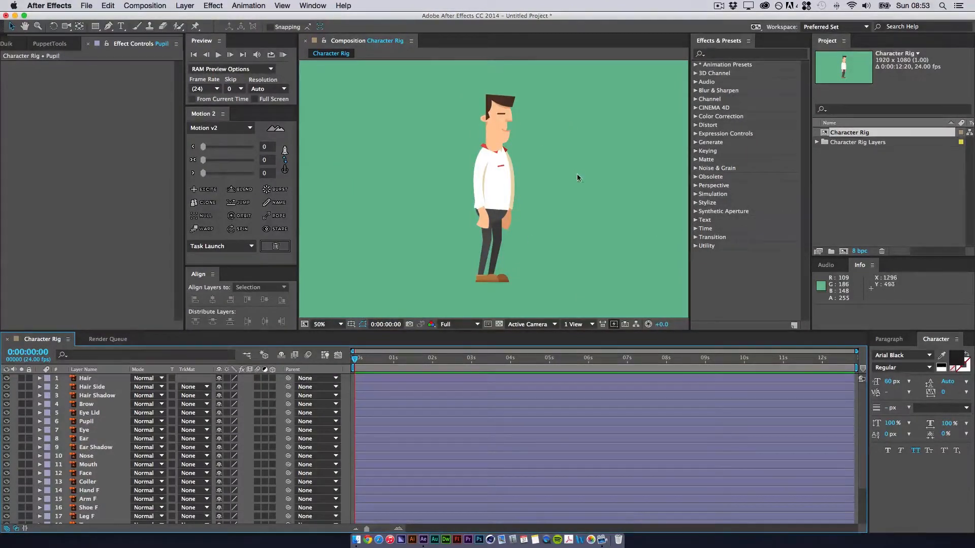
mouse_move(573, 158)
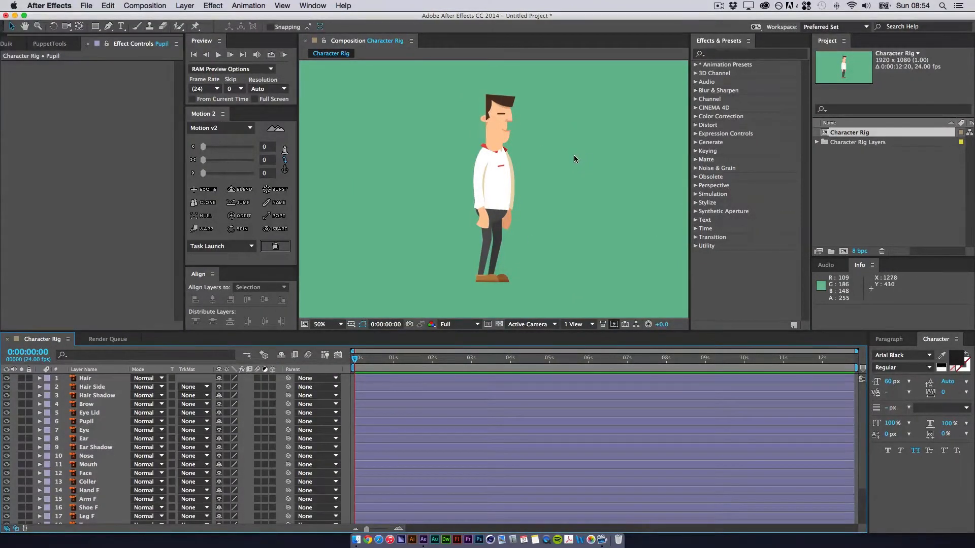
mouse_move(542, 134)
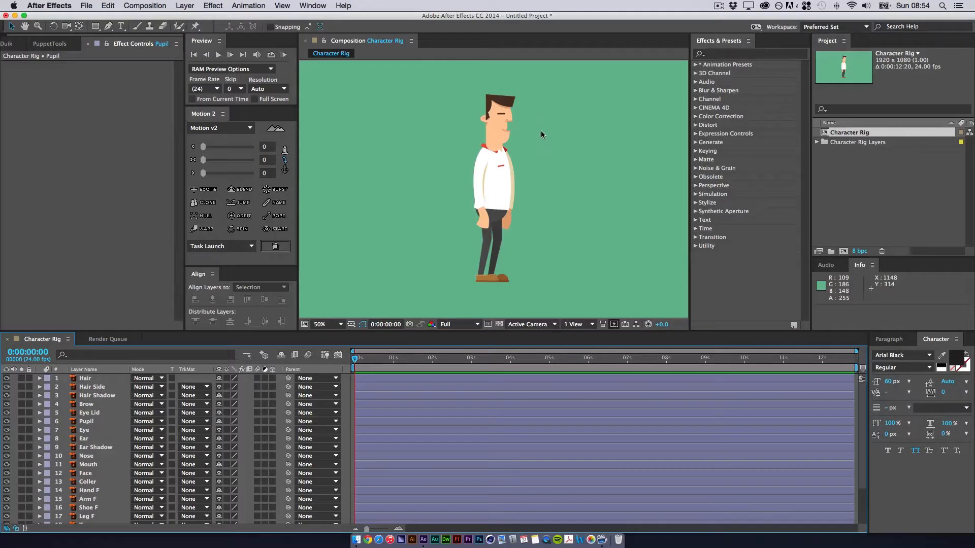
mouse_move(538, 130)
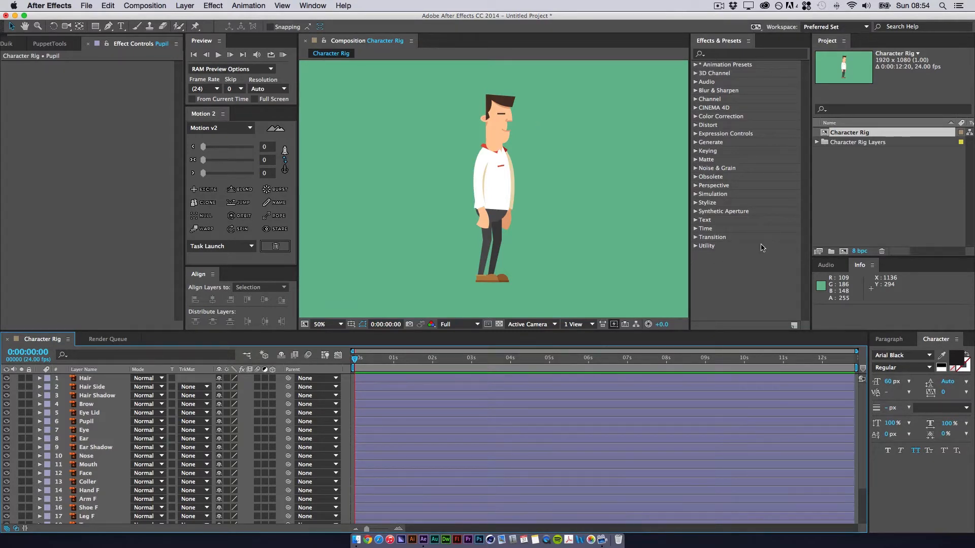
mouse_move(715, 242)
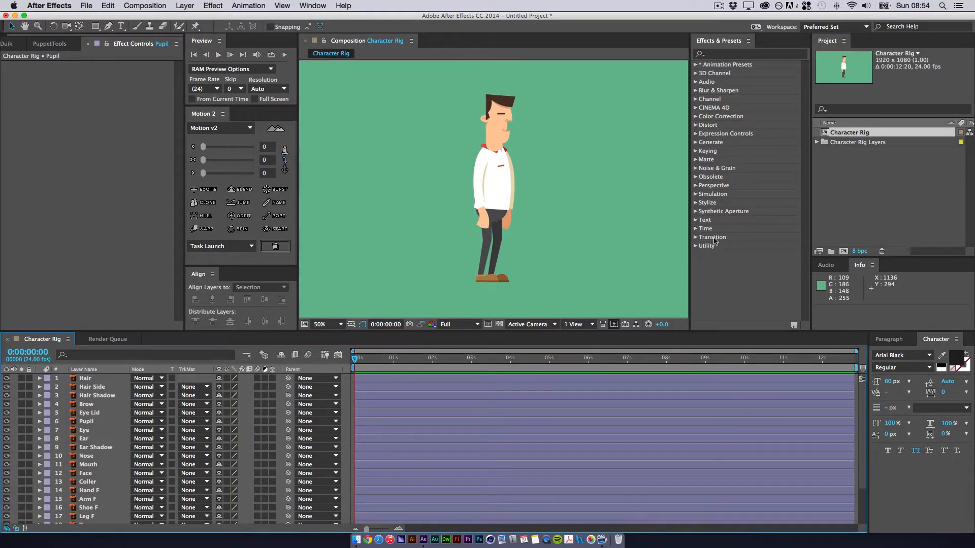
Step: Pre-compose the eleven selected head layers into a new composition named Head
left_click(85, 378)
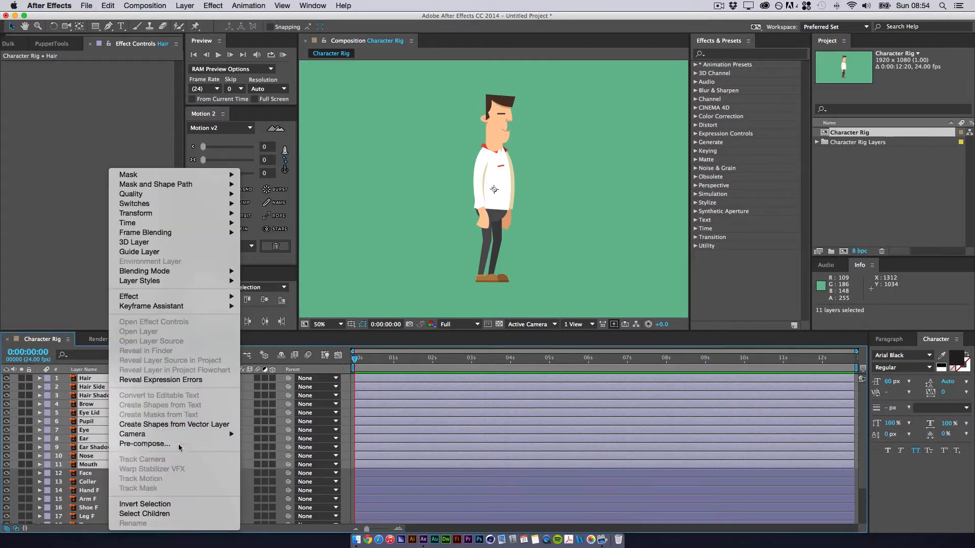
left_click(144, 444)
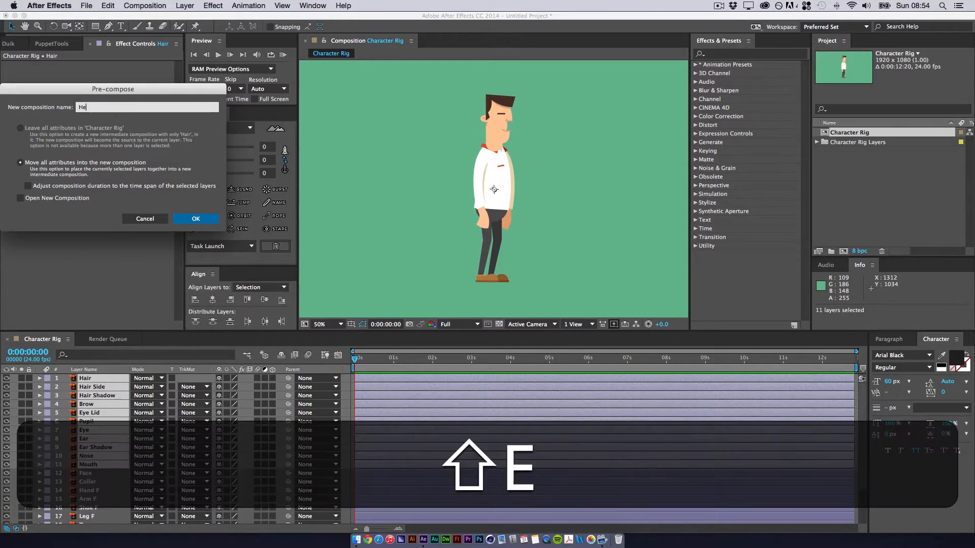
left_click(195, 218)
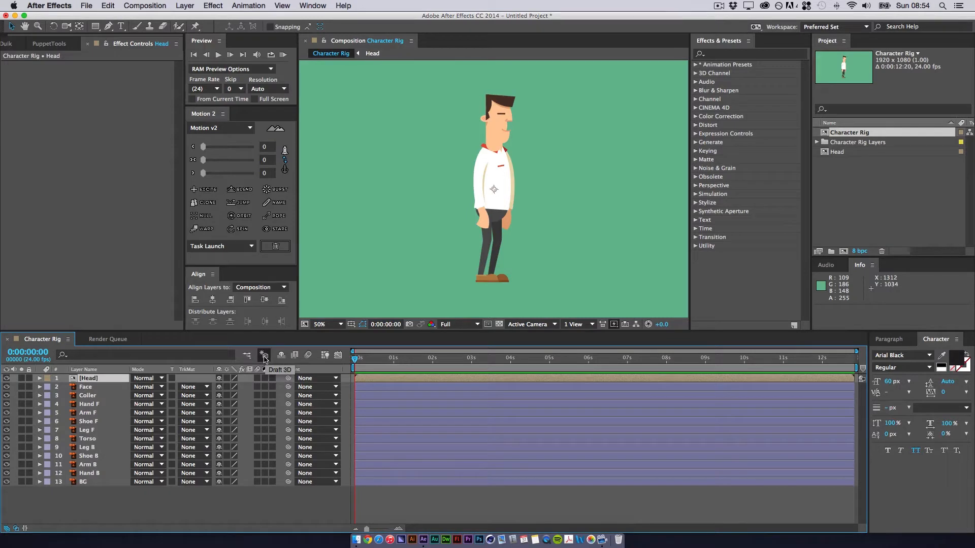
mouse_move(264, 369)
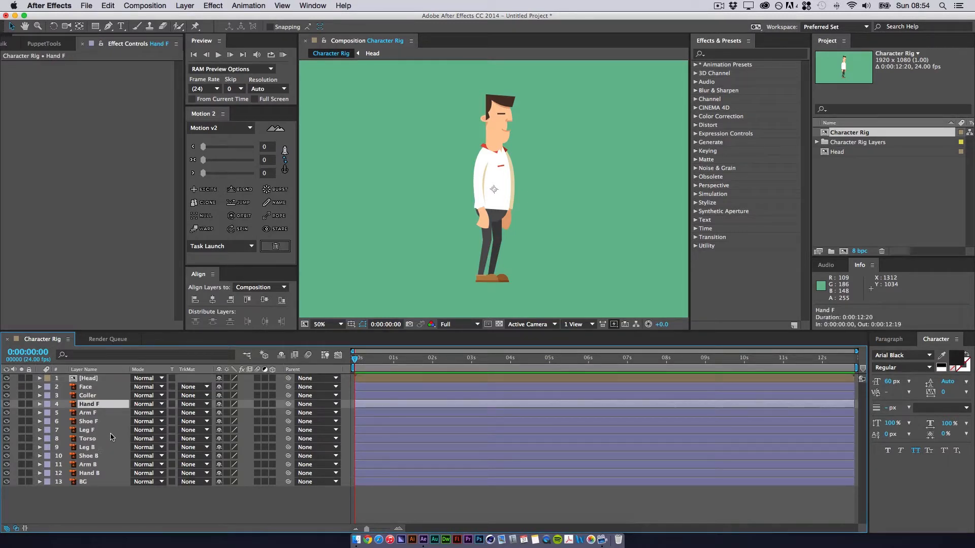
mouse_move(102, 468)
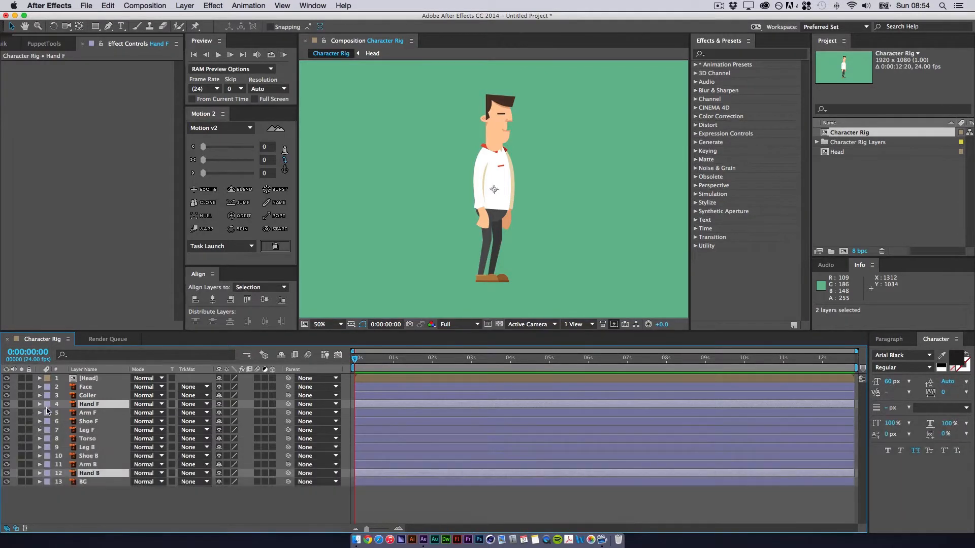
Step: Label Hand F and Arm F green, then select Arm B and Hand B and apply their label colour
left_click(46, 378)
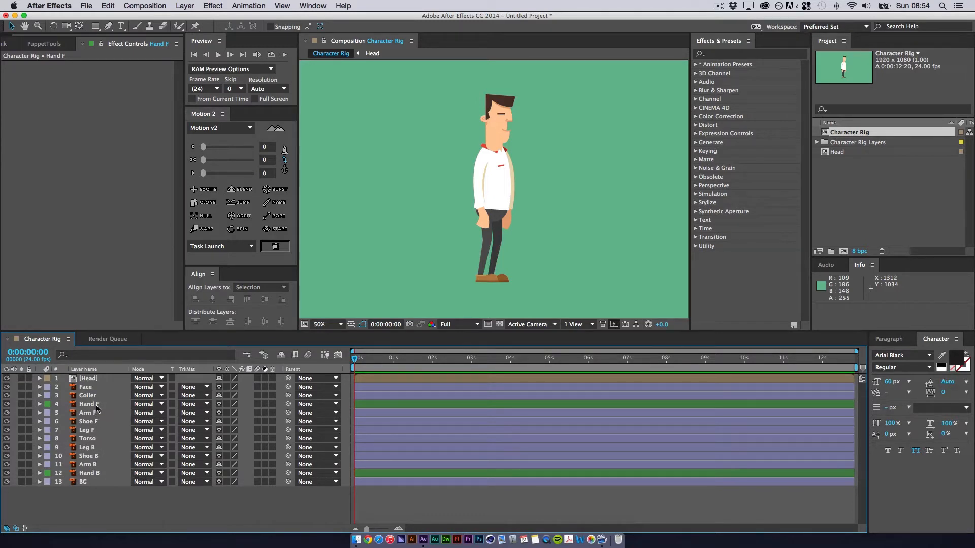
left_click(88, 413)
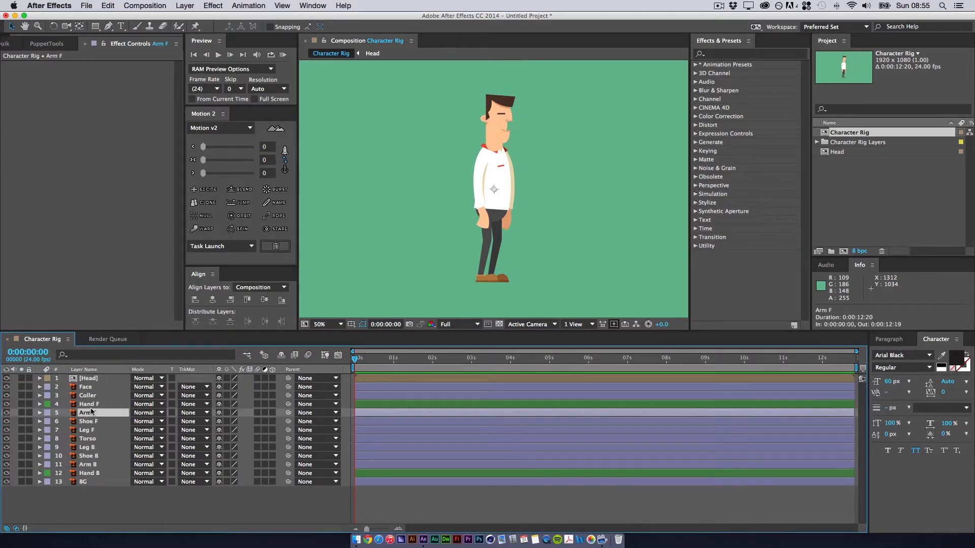
left_click(89, 404)
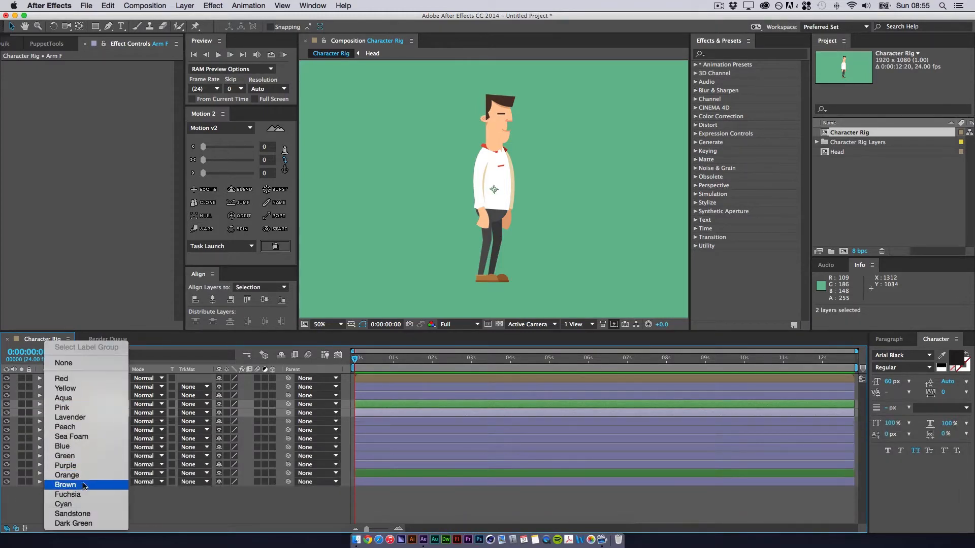
left_click(64, 485)
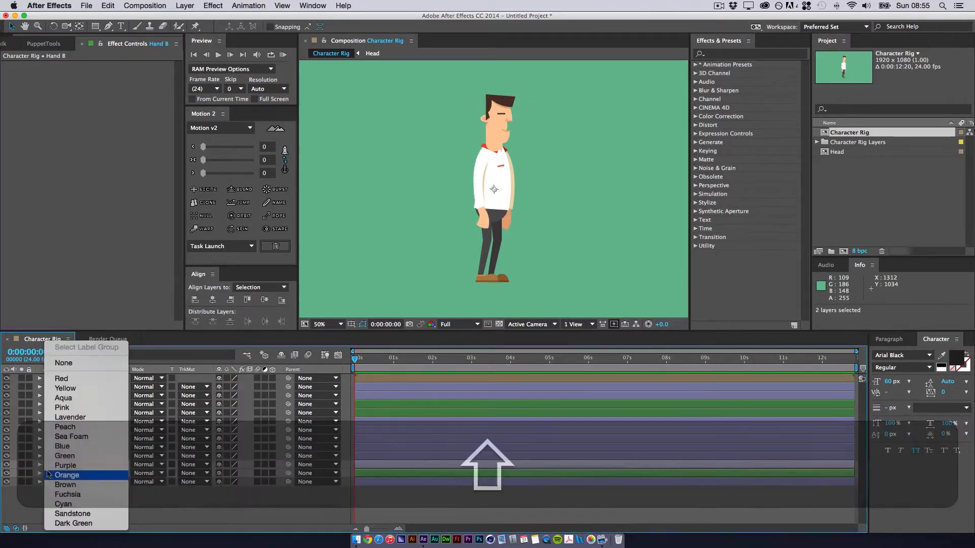
mouse_move(64, 388)
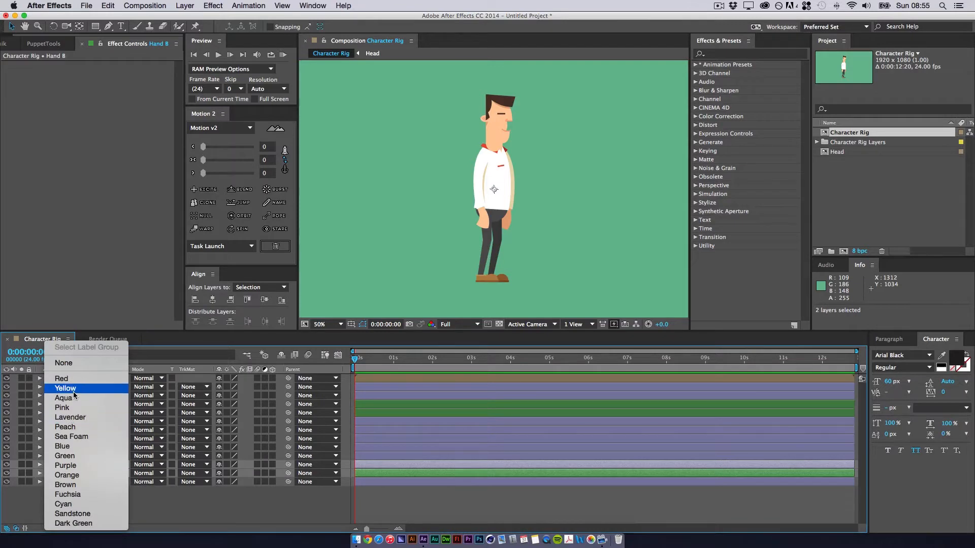
mouse_move(73, 513)
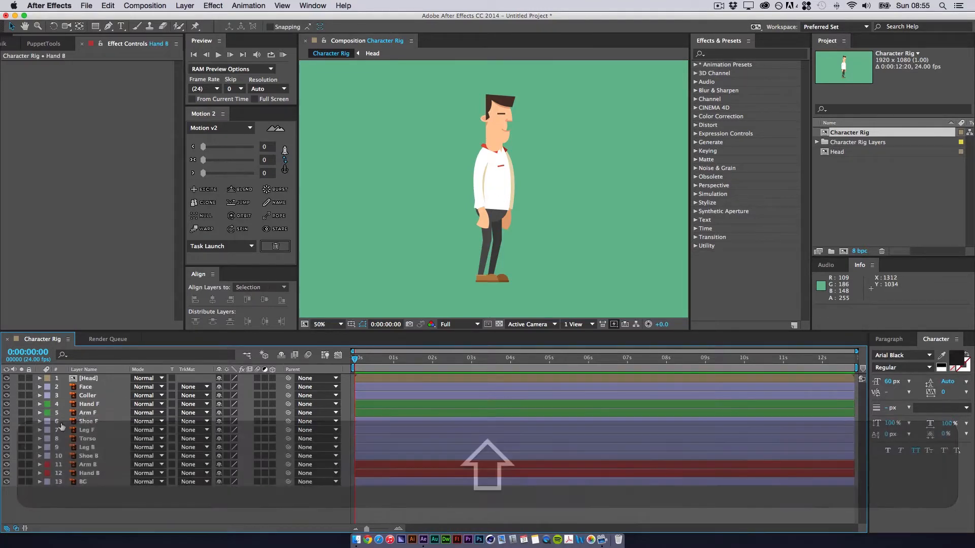
Step: Label Leg B and Shoe B yellow and Leg F and Shoe F blue
left_click(89, 456)
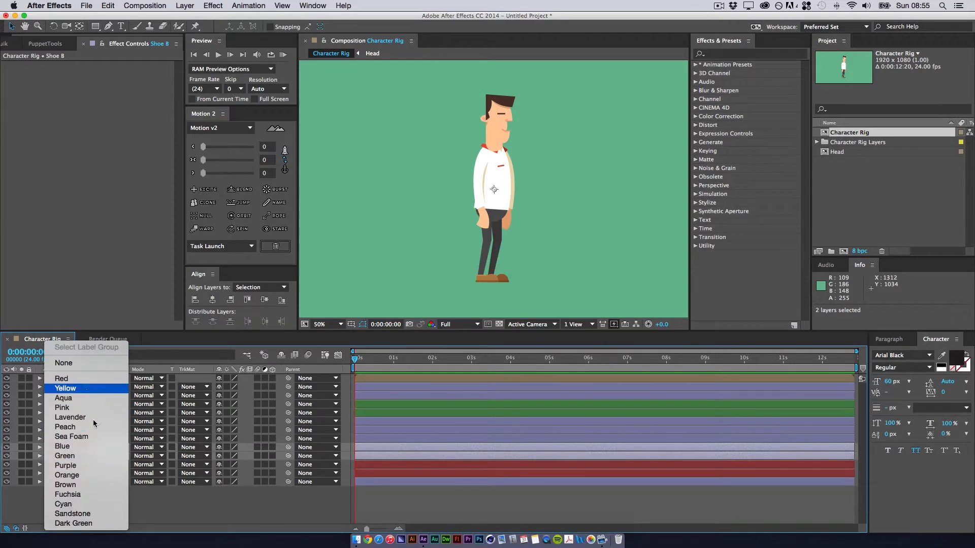
left_click(65, 388)
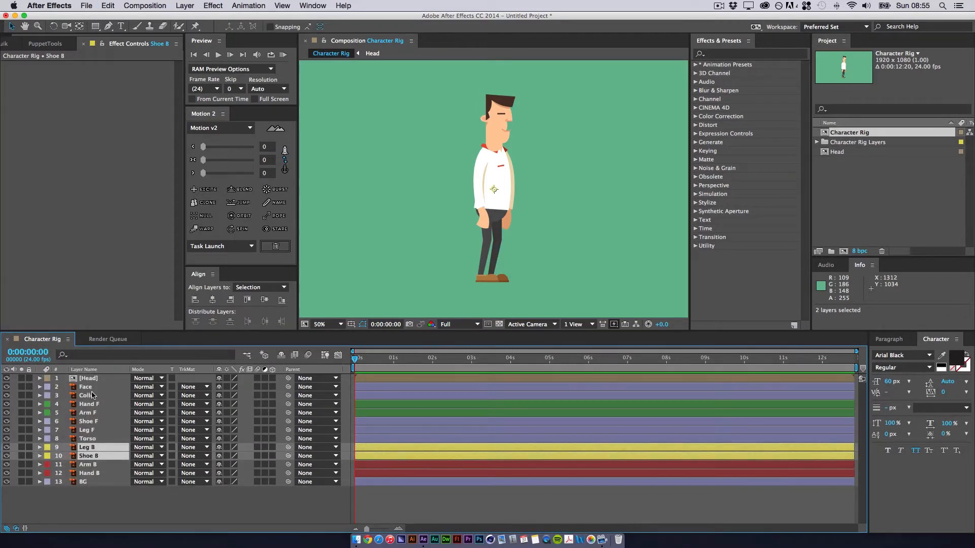
left_click(87, 430)
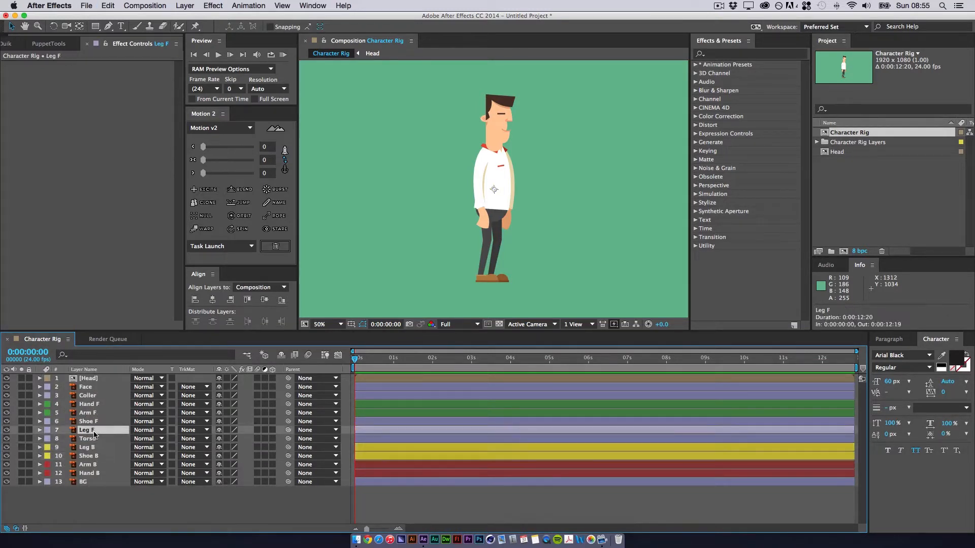
left_click(46, 430)
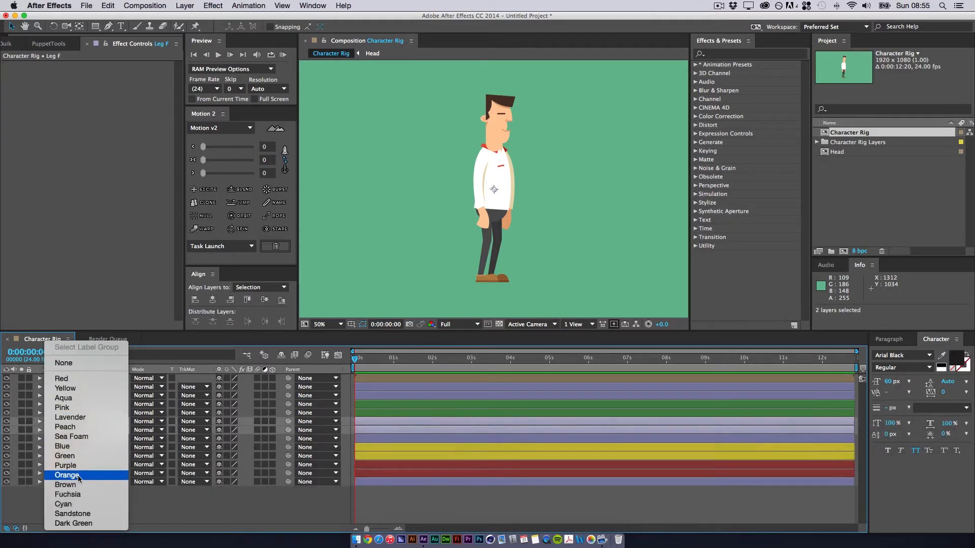
left_click(67, 476)
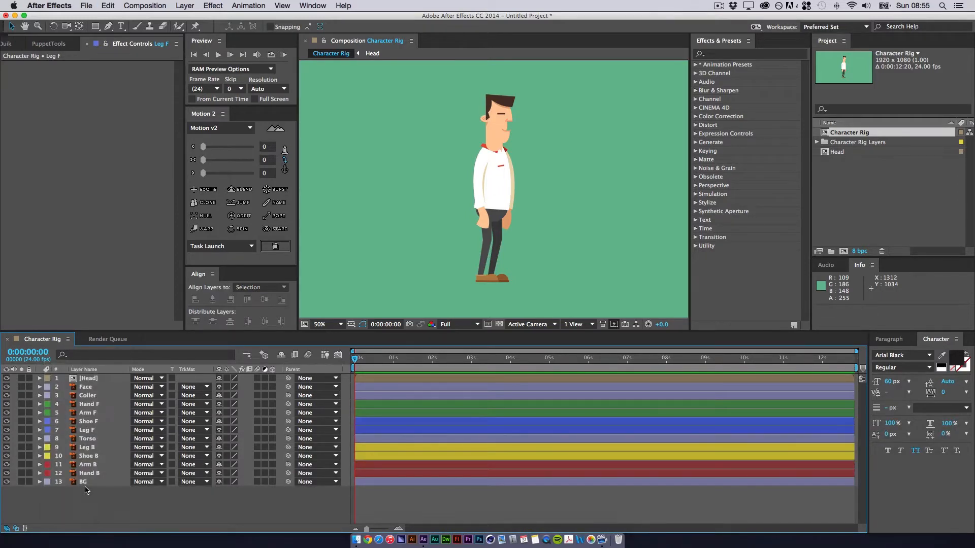
mouse_move(42, 414)
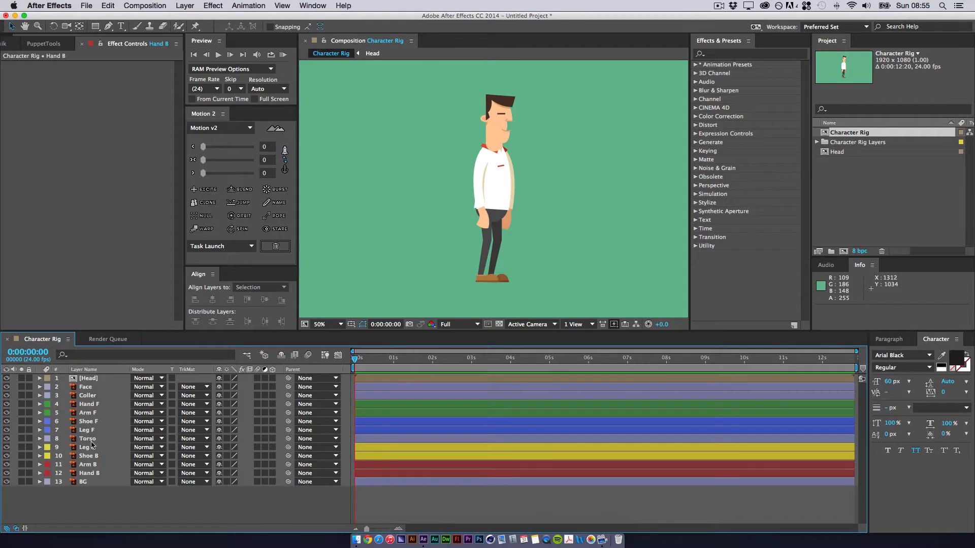
Step: Place puppet pins on the torso, create its three bone layers, and label bones and torso purple
left_click(88, 438)
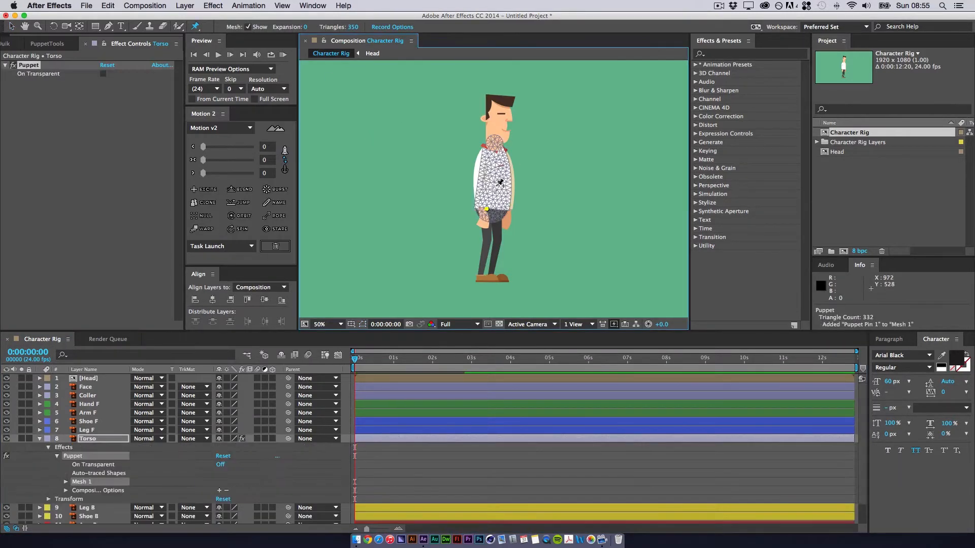
left_click(491, 182)
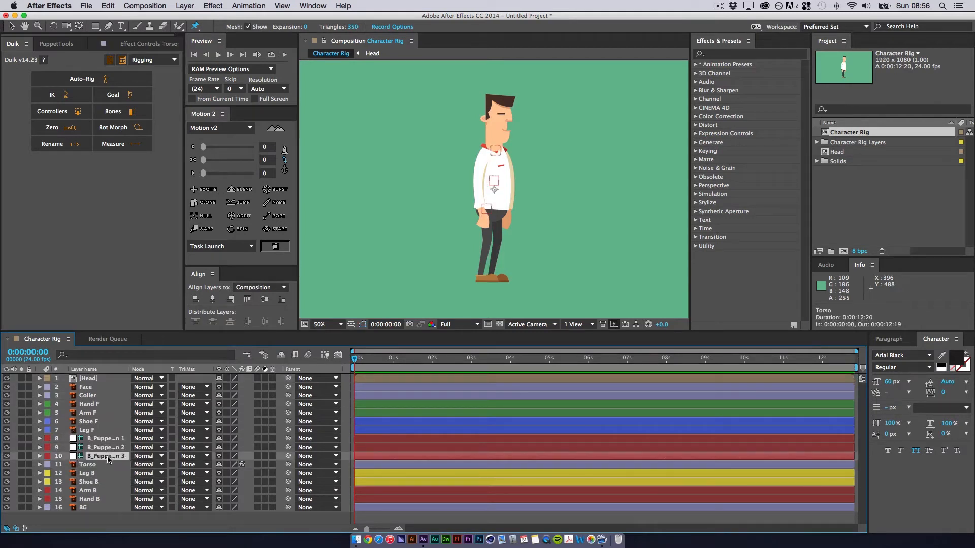
left_click(106, 456)
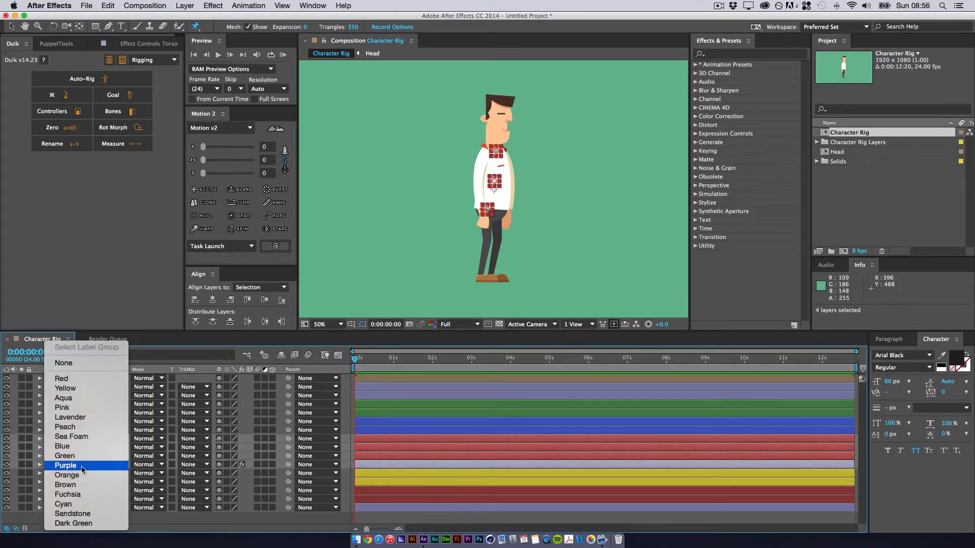
left_click(65, 465)
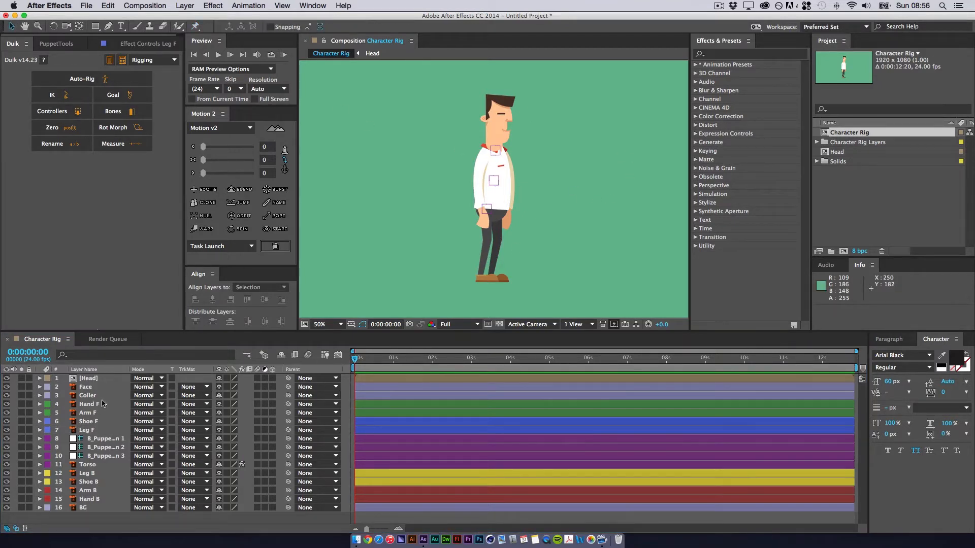
mouse_move(175, 404)
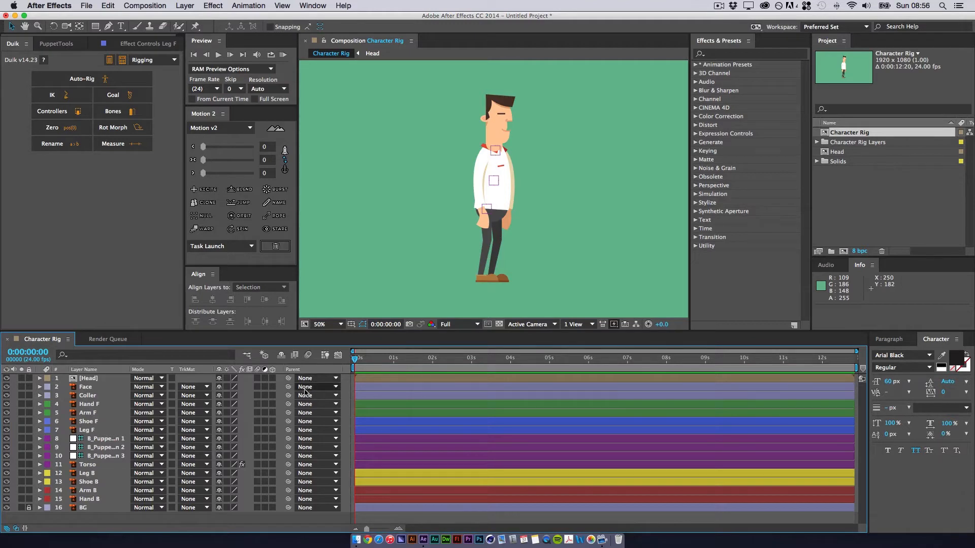
mouse_move(301, 386)
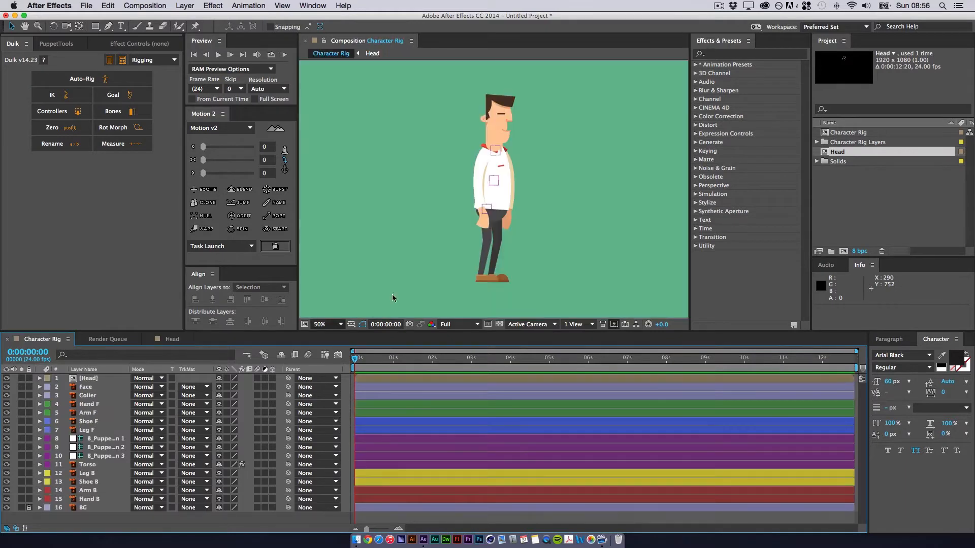
left_click(87, 429)
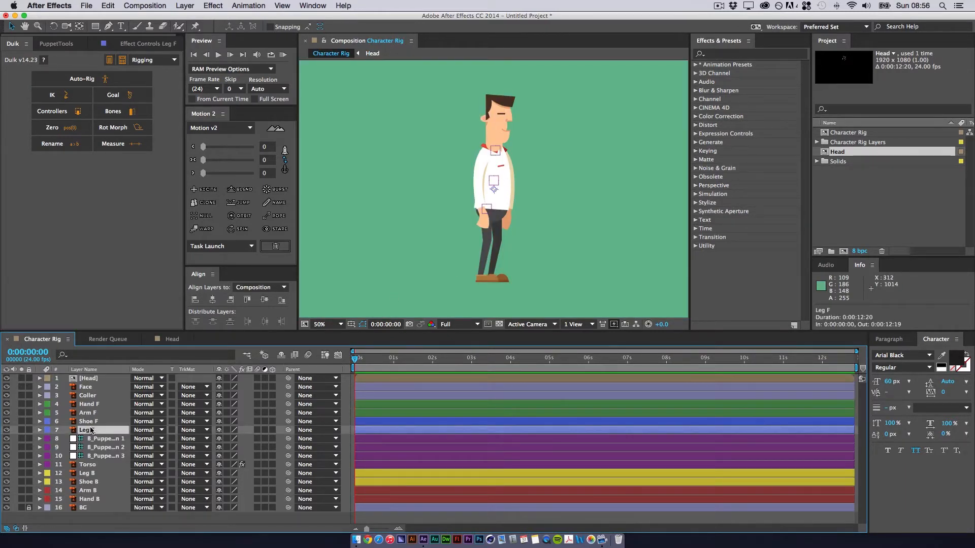
left_click(89, 404)
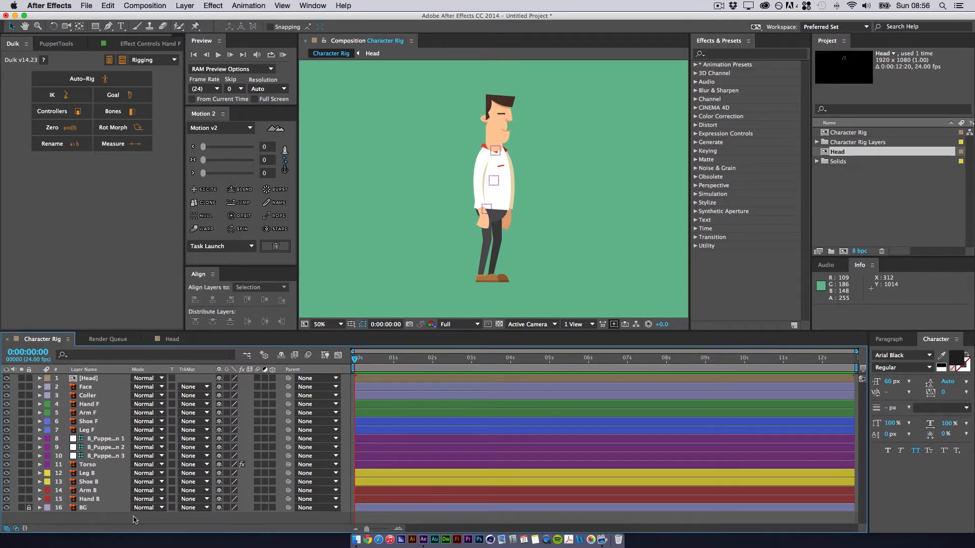
mouse_move(299, 299)
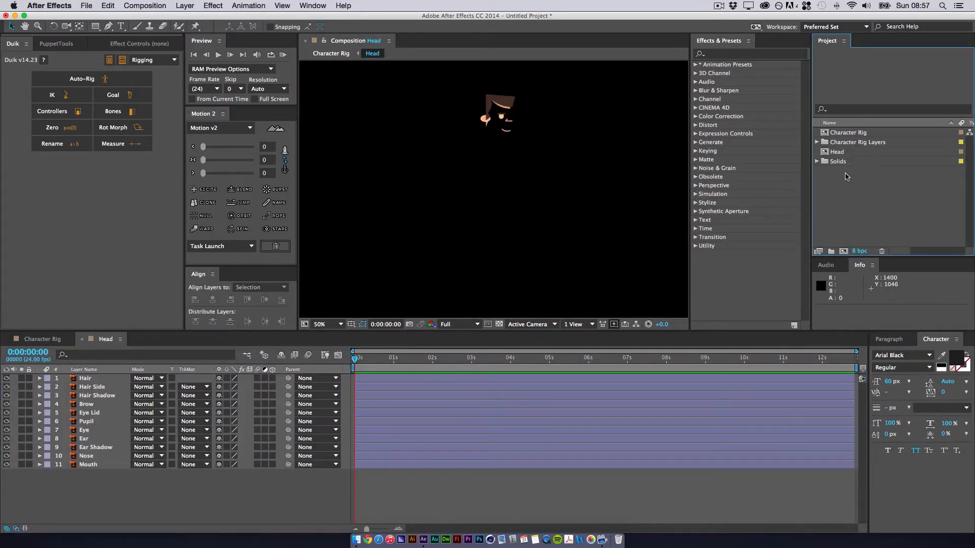
Step: Duplicate the comps in the Project panel to create Character Rig 2 and Head 2
left_click(849, 132)
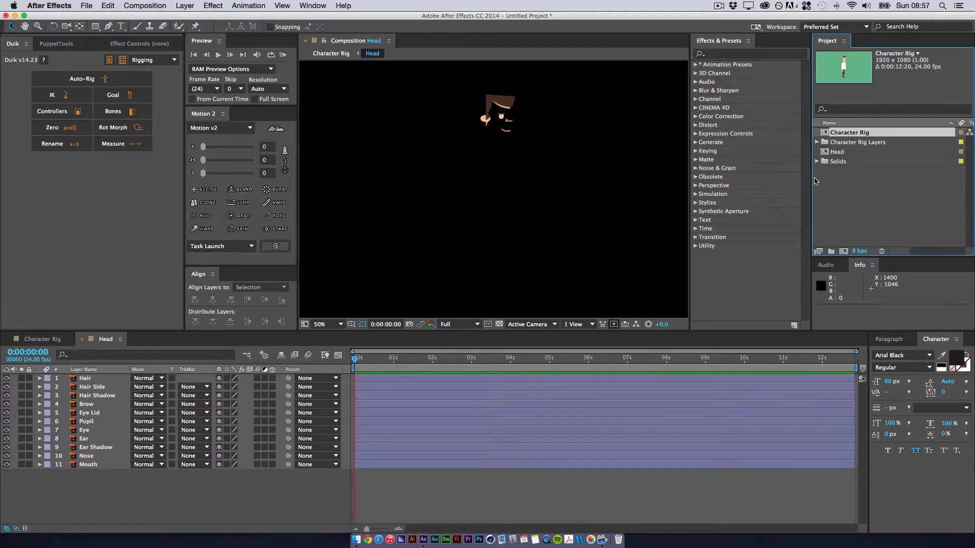
mouse_move(853, 141)
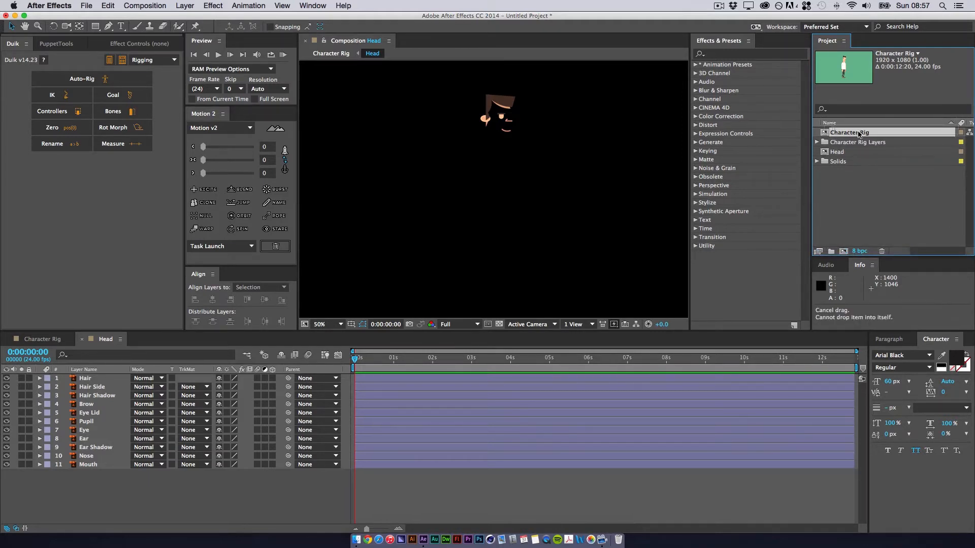
key("cmd+d")
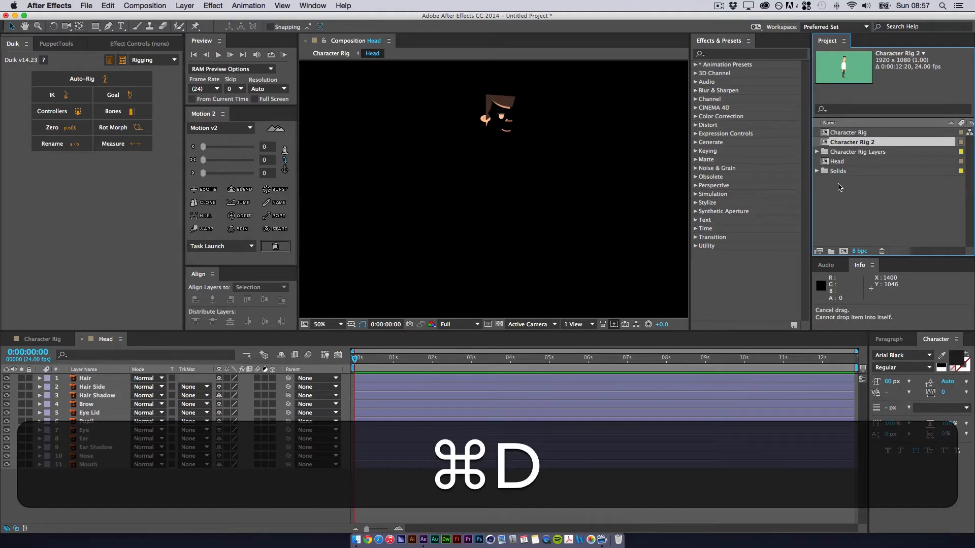
key("cmd+d")
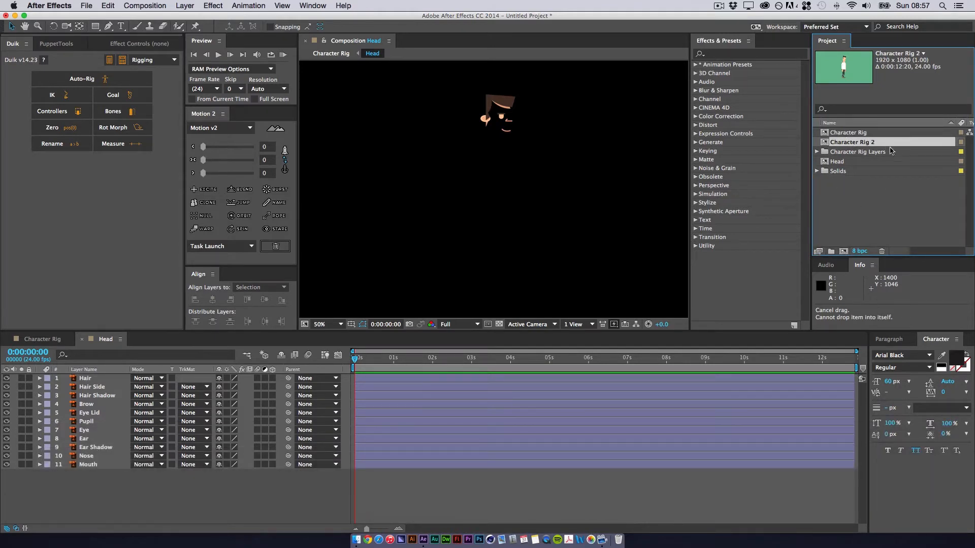
left_click(837, 161)
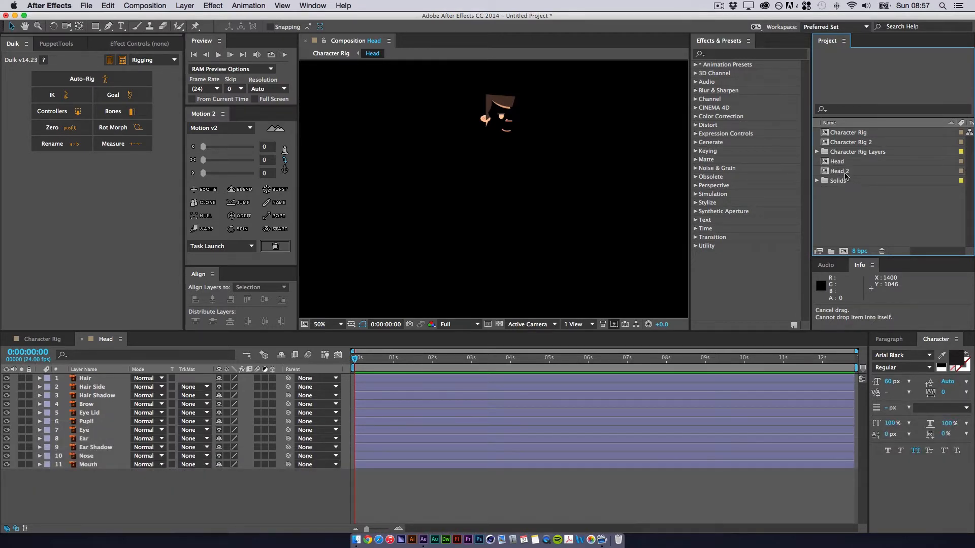
left_click(853, 141)
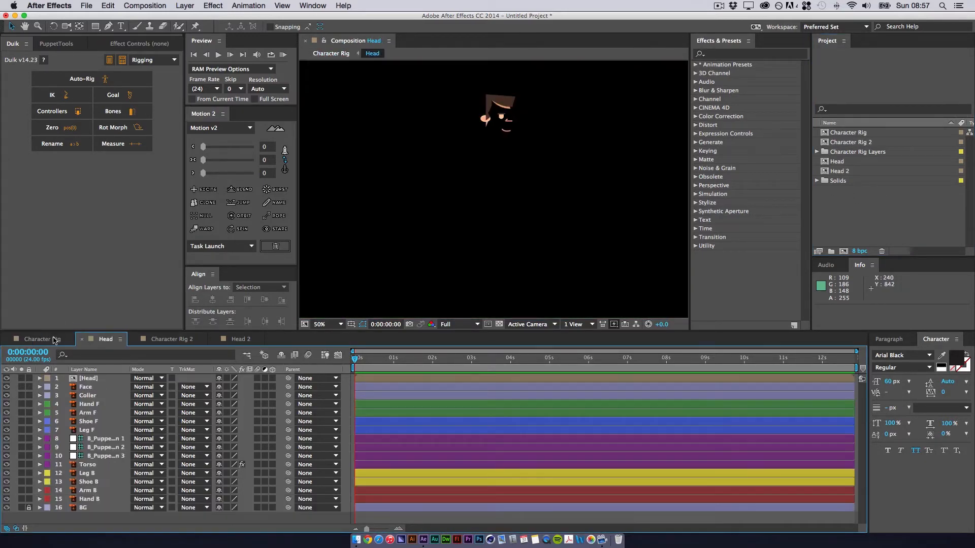
Step: Compare Head 2, Character Rig and Character Rig 2 to confirm the duplicate uses Head 2
left_click(239, 339)
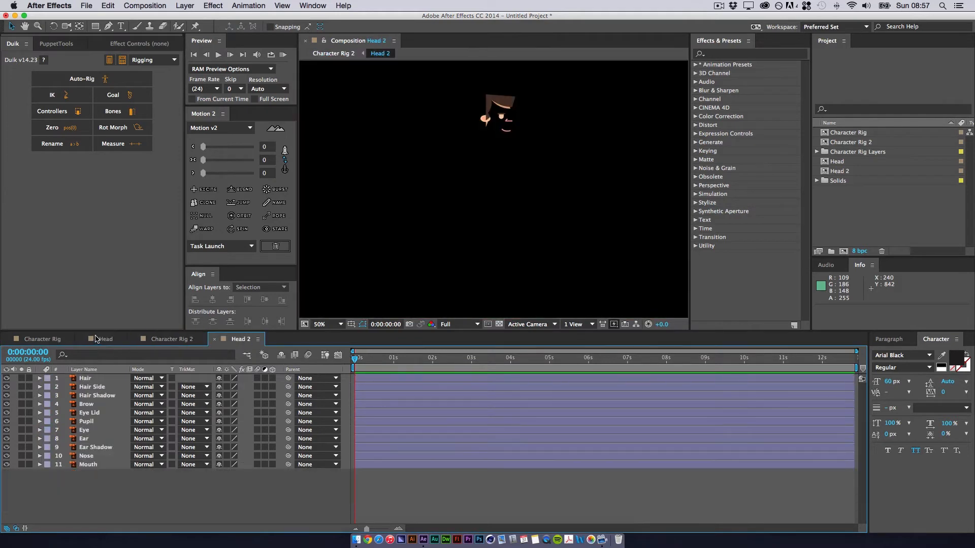
left_click(42, 338)
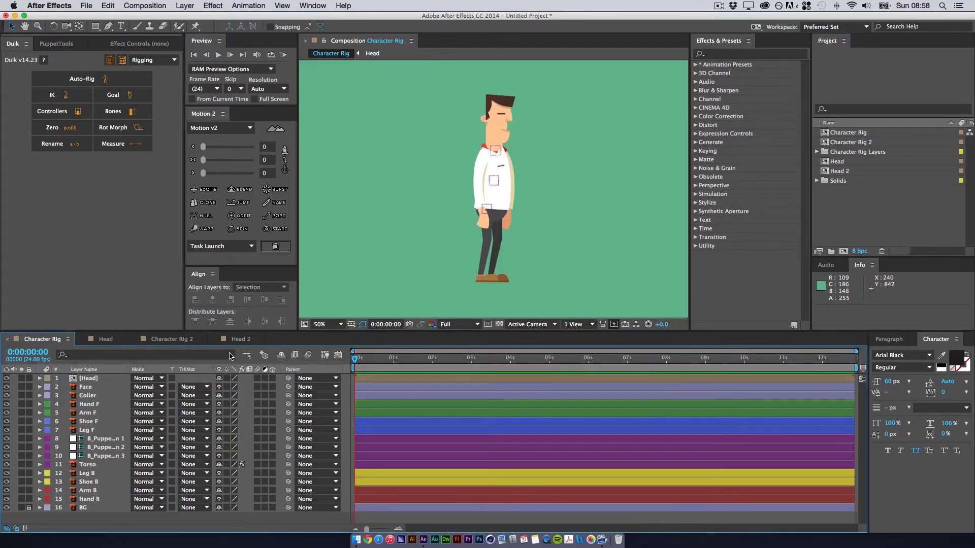
left_click(168, 339)
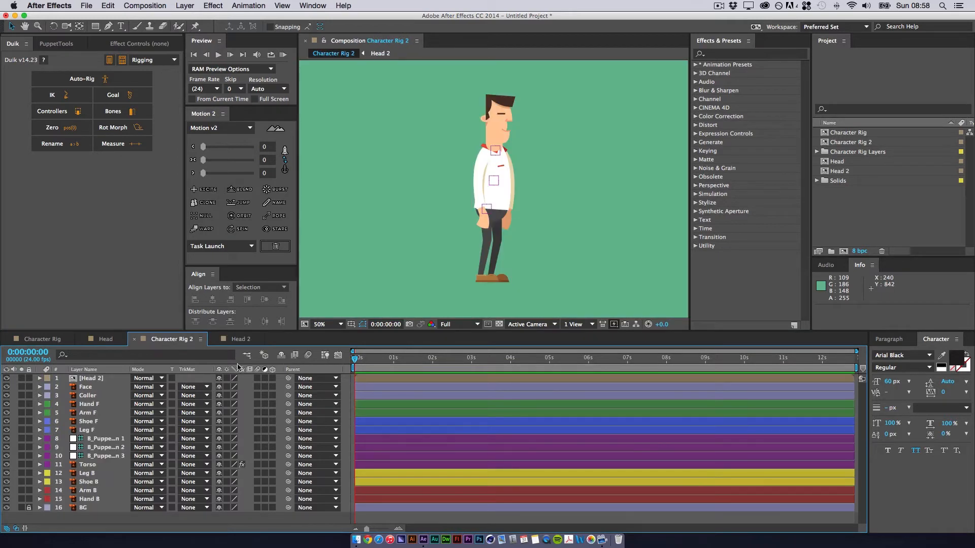
mouse_move(169, 360)
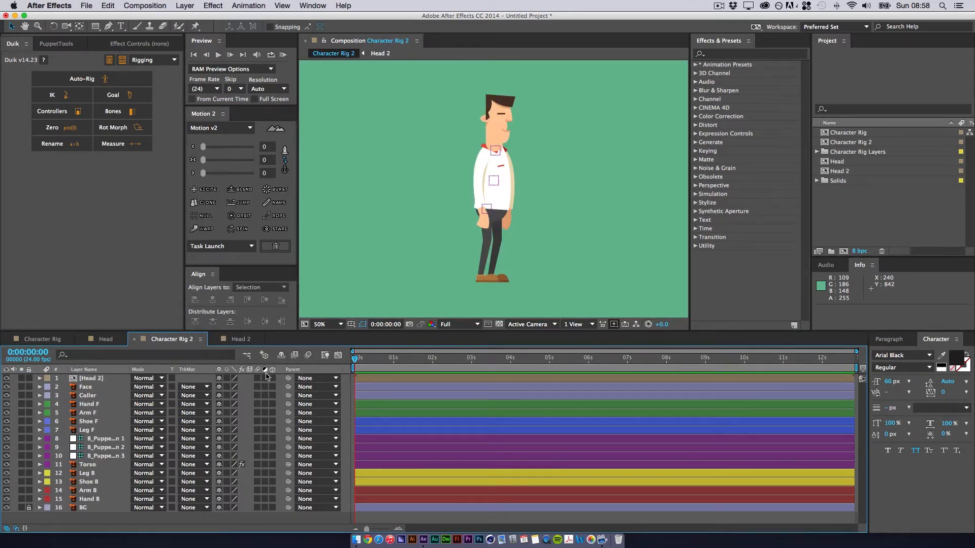
mouse_move(930, 155)
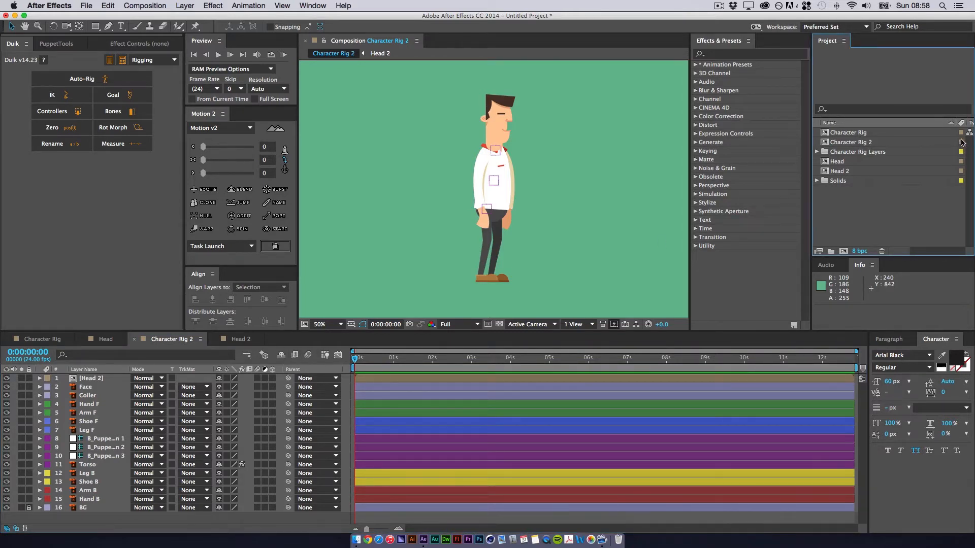
Step: Label Character Rig and Head red, Character Rig 2 and Head 2 blue, then check both rig comps
left_click(962, 132)
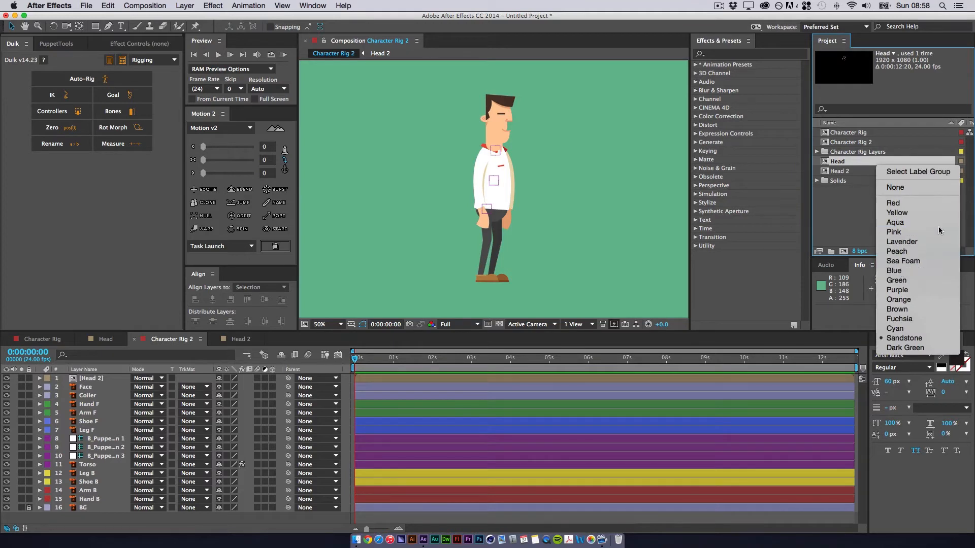
mouse_move(904, 279)
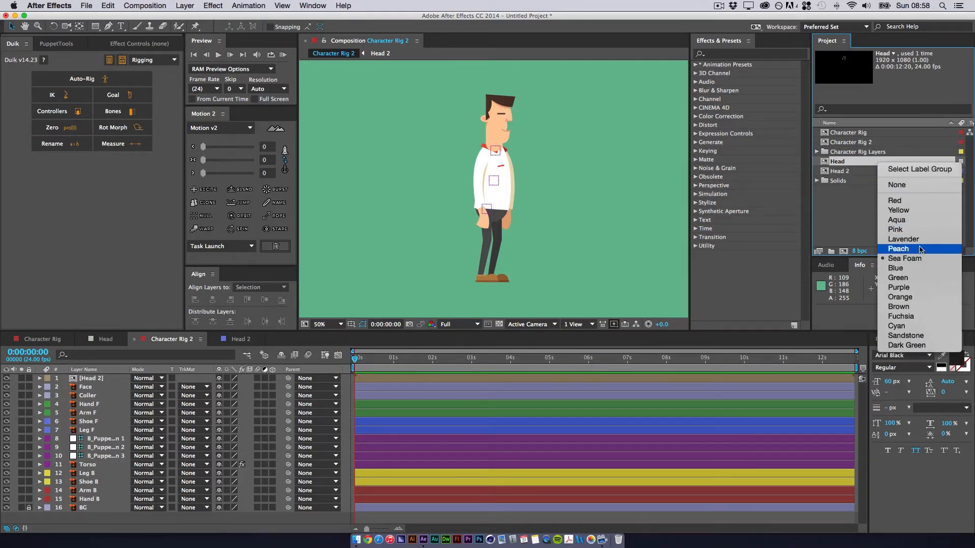
left_click(897, 249)
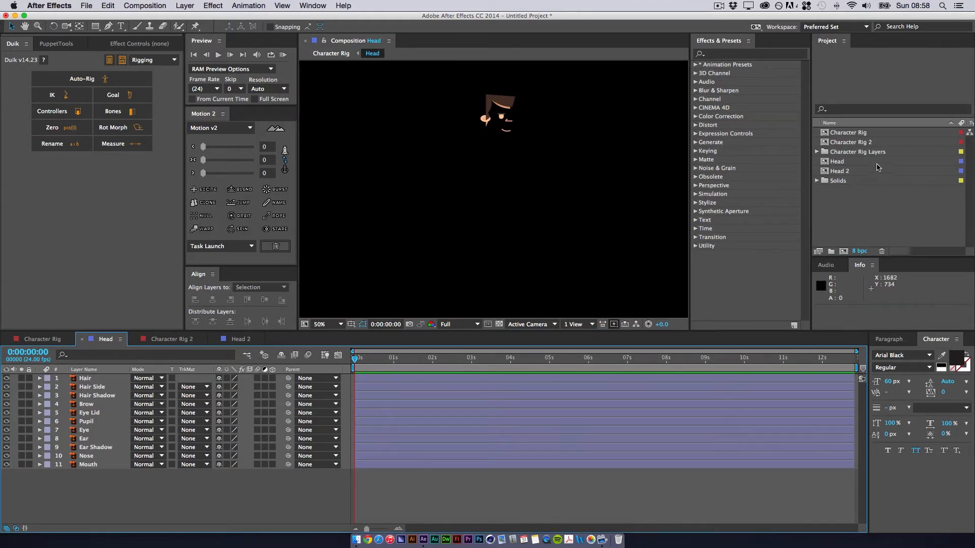
left_click(852, 142)
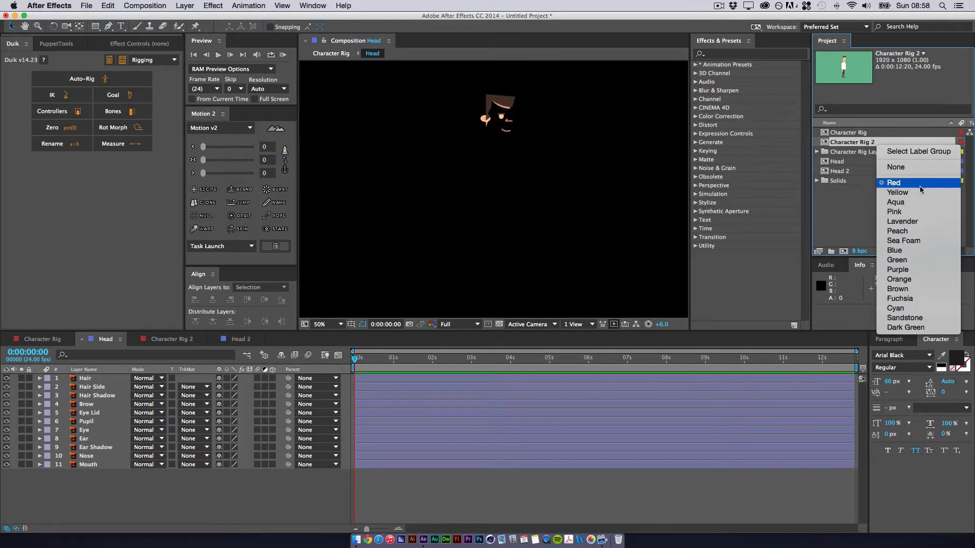
left_click(893, 182)
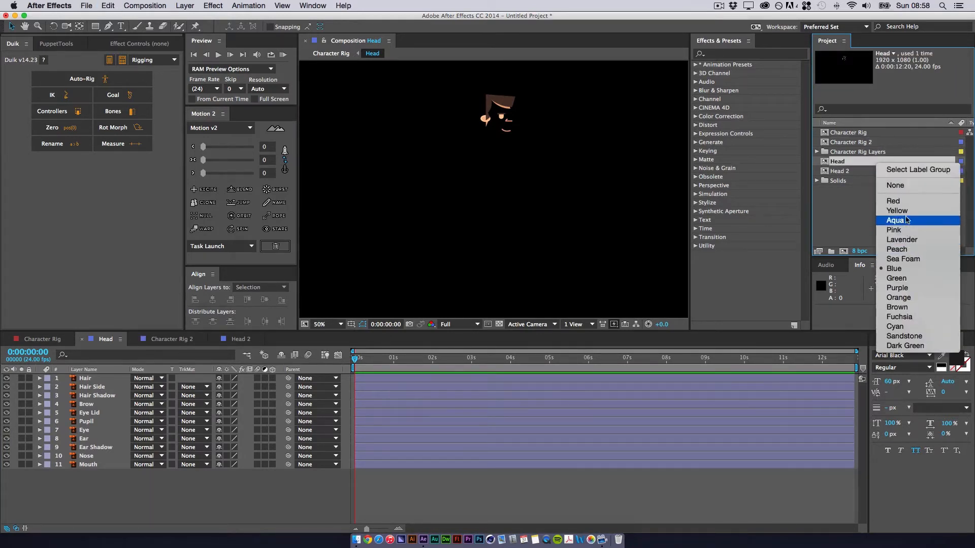
left_click(895, 220)
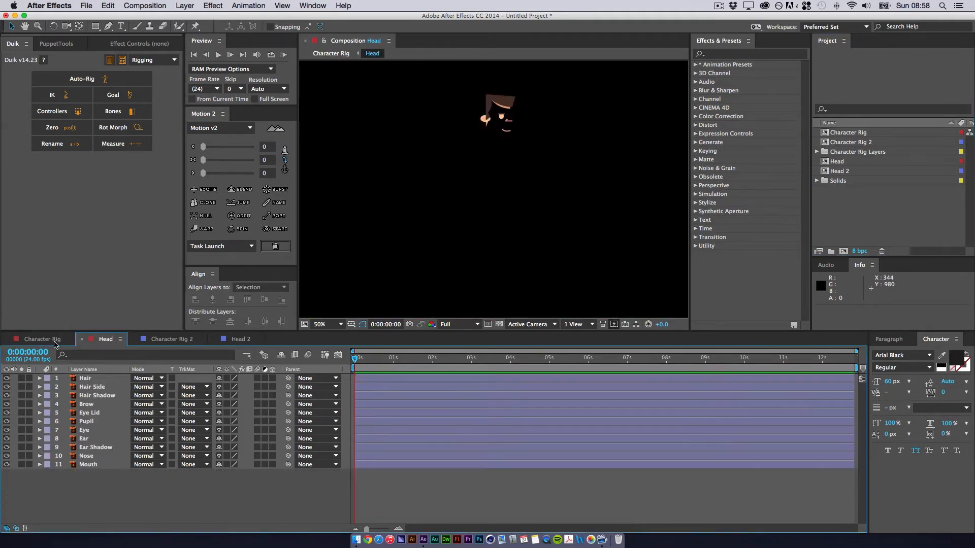
left_click(42, 339)
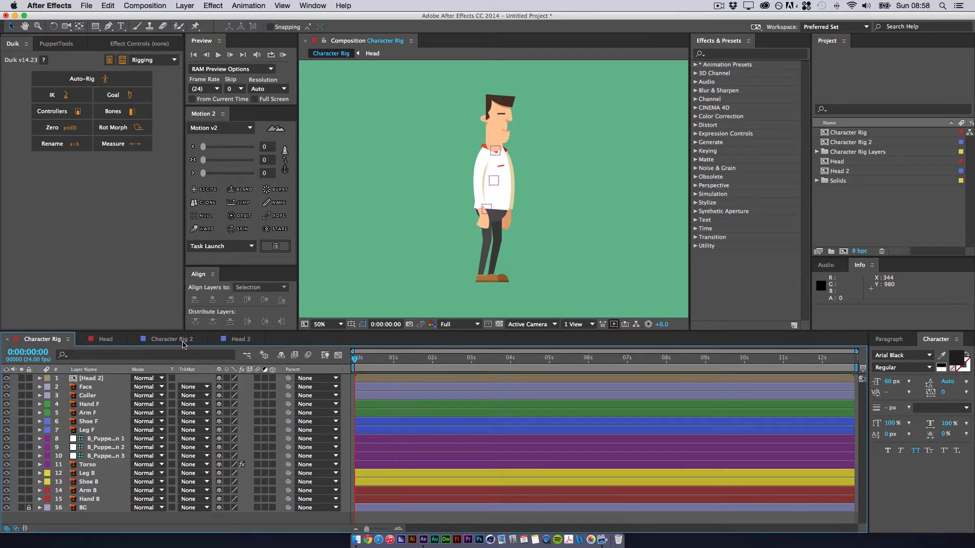
left_click(169, 339)
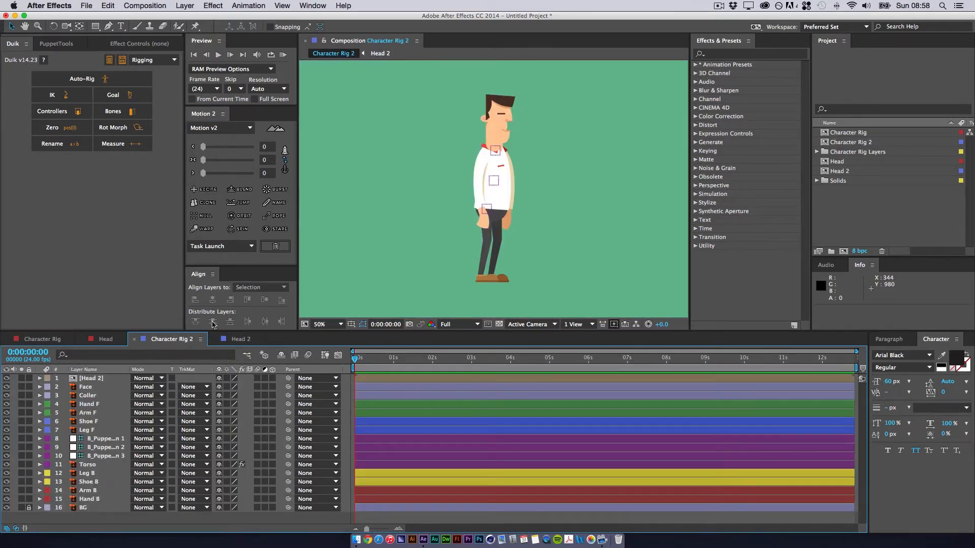
mouse_move(391, 509)
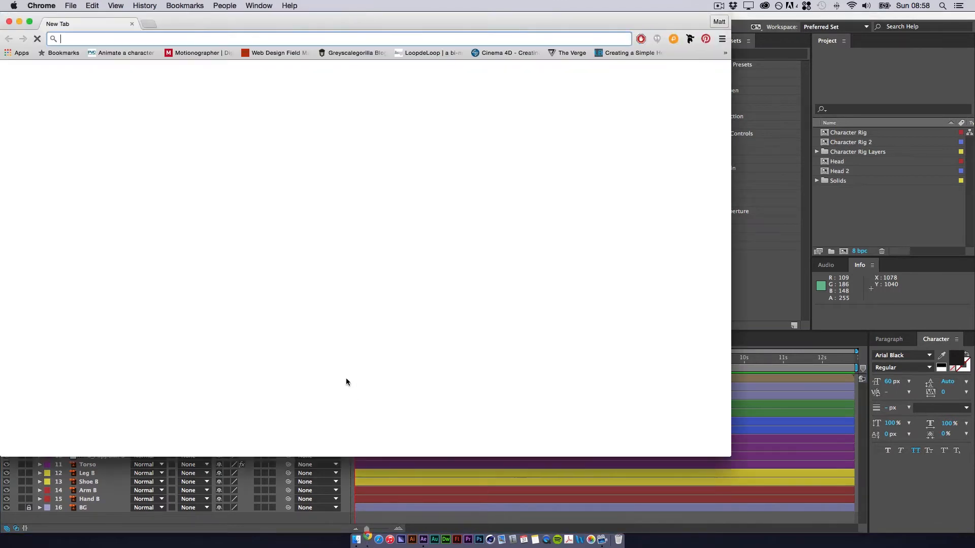
Step: Go to dribbble.com/account, open the profile shots and view the Tug of War shot
type("dribbble.com/account")
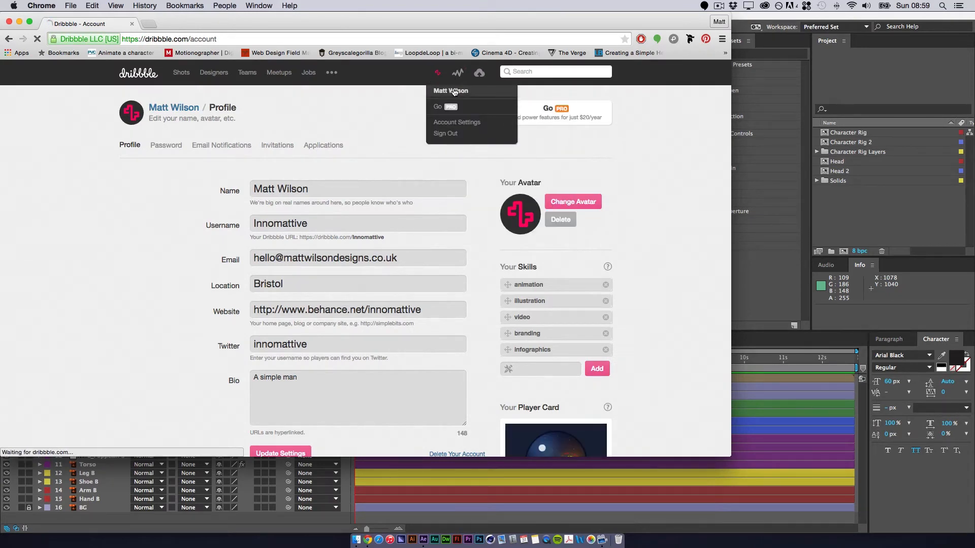
left_click(451, 90)
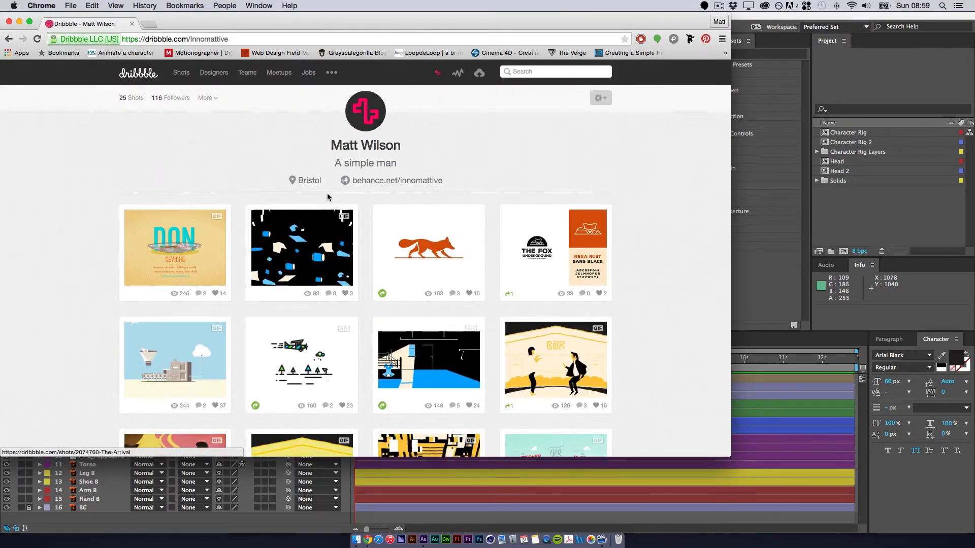
scroll("down", 3)
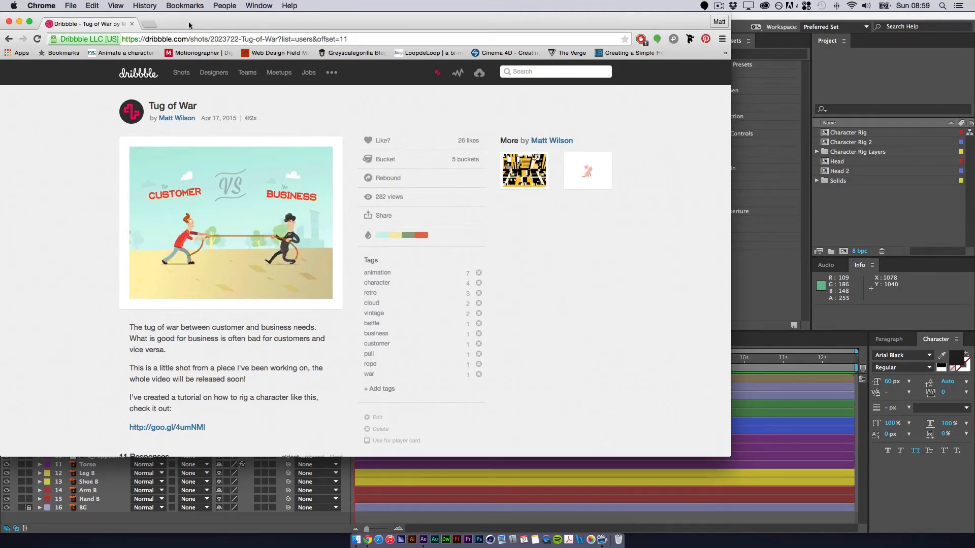
left_click(181, 72)
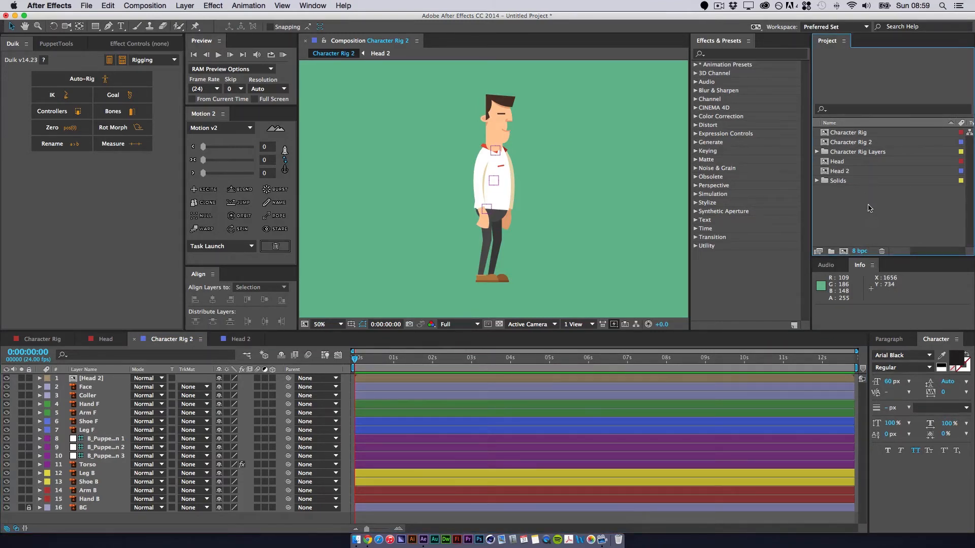
mouse_move(877, 219)
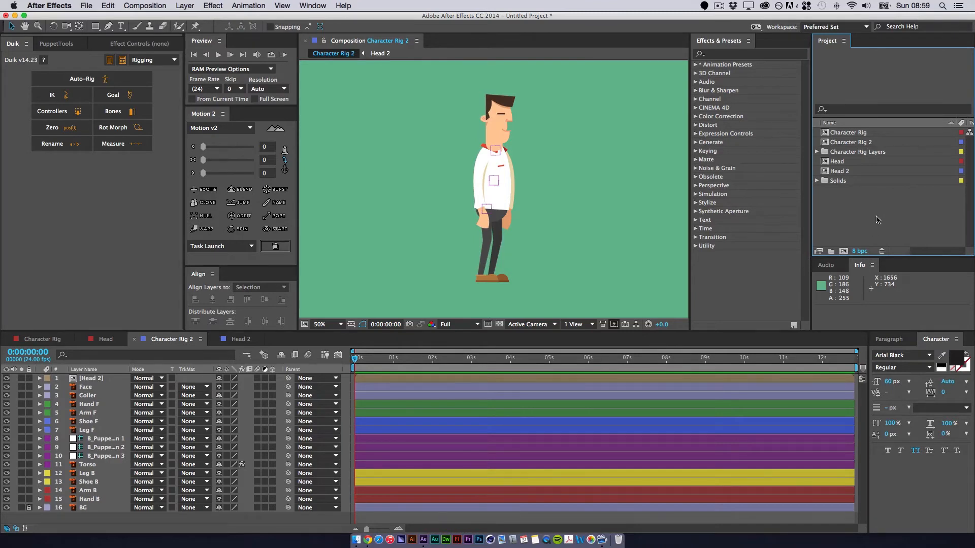
mouse_move(849, 224)
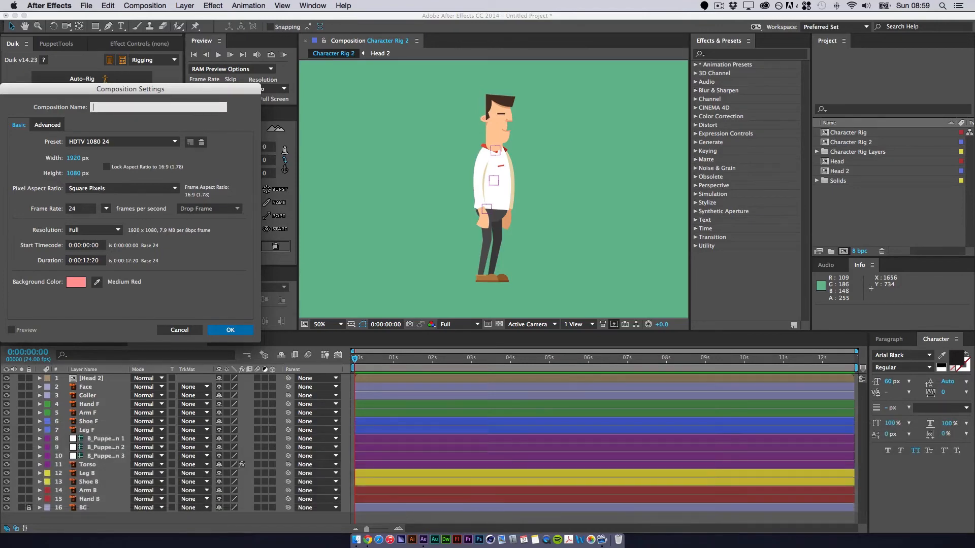
Step: Create the RENDER comp with the HDTV 1080 24 preset and select the rig comps for it
type("Render")
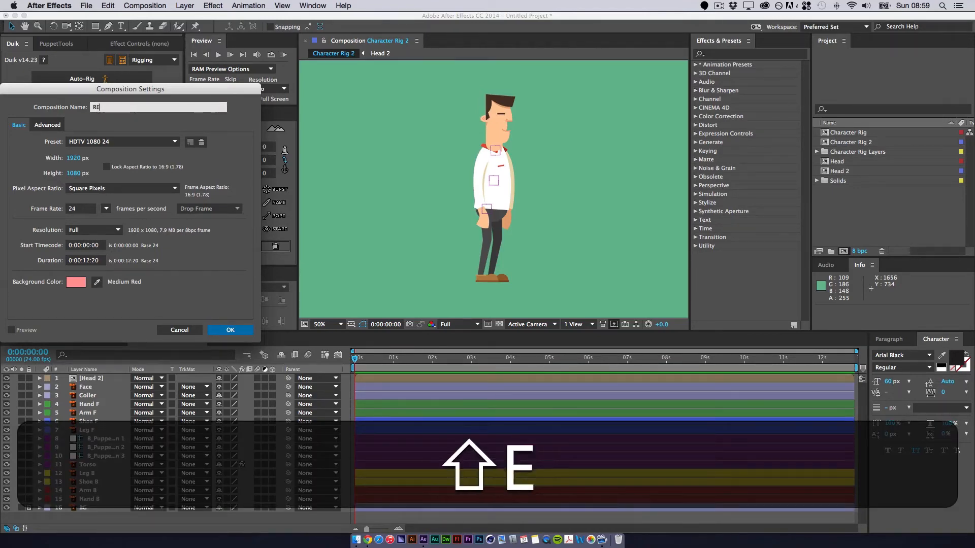
left_click(230, 330)
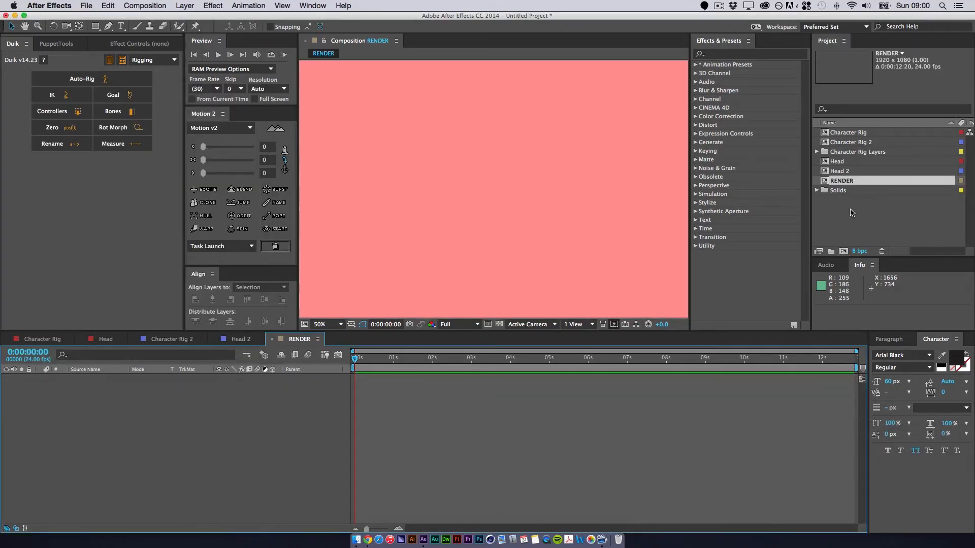
left_click_drag(841, 181, 851, 191)
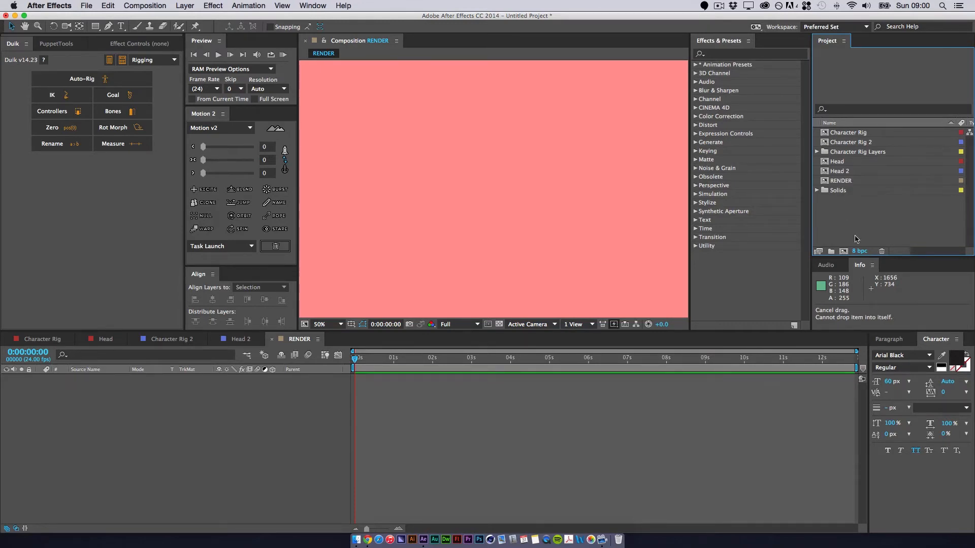
left_click(848, 142)
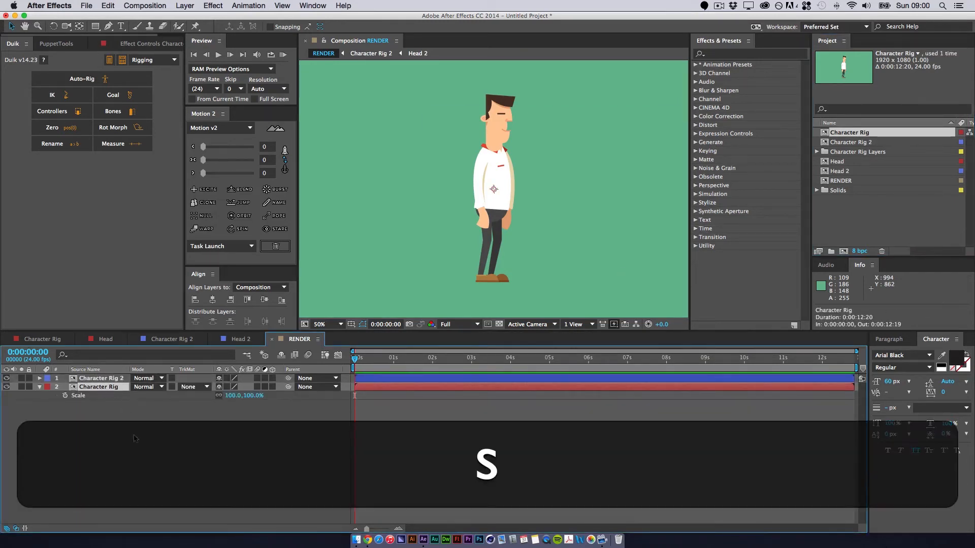
Step: Scale the Character Rig layers and position both rigs side by side in RENDER at 25% zoom
double_click(235, 395)
type("-")
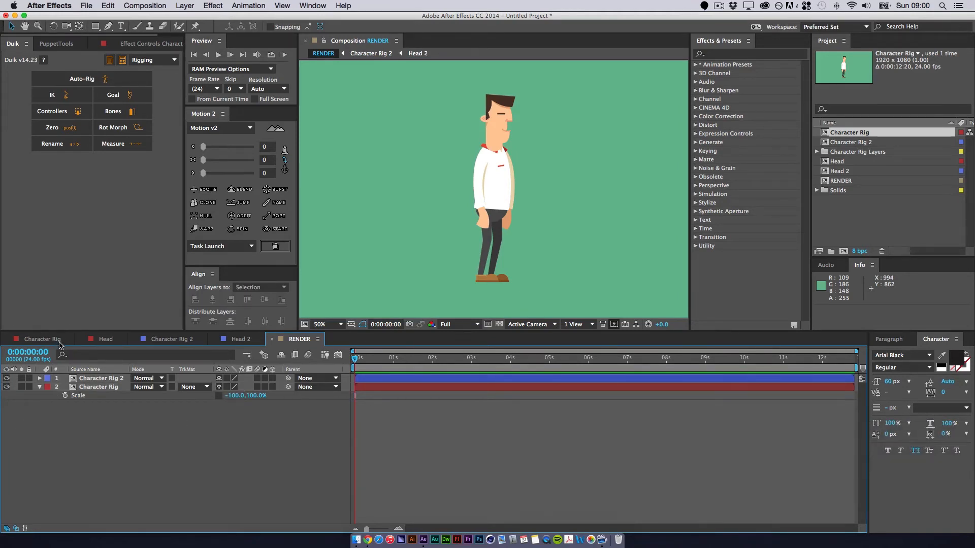
left_click(168, 339)
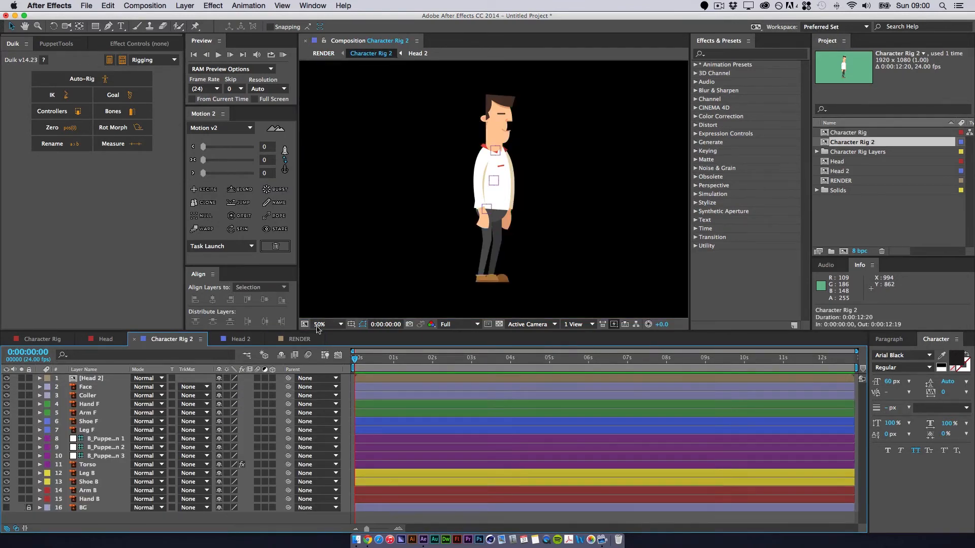
left_click(298, 338)
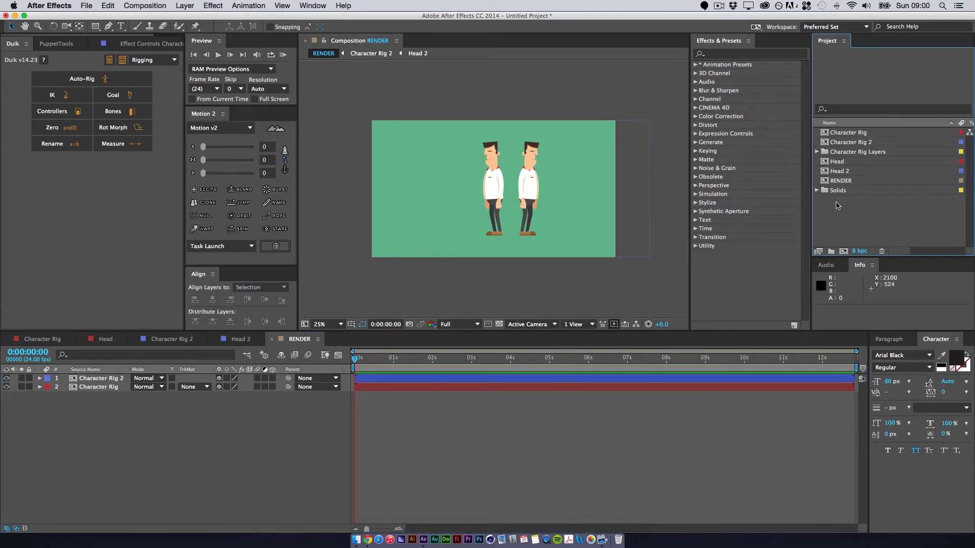
mouse_move(847, 234)
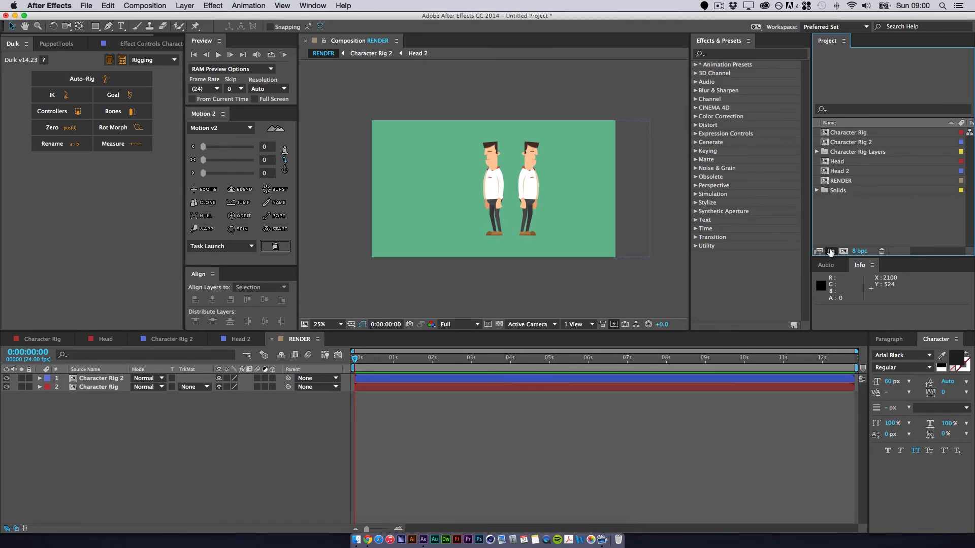
Step: Create an Assets folder and a Comps folder in the Project panel
left_click(830, 251)
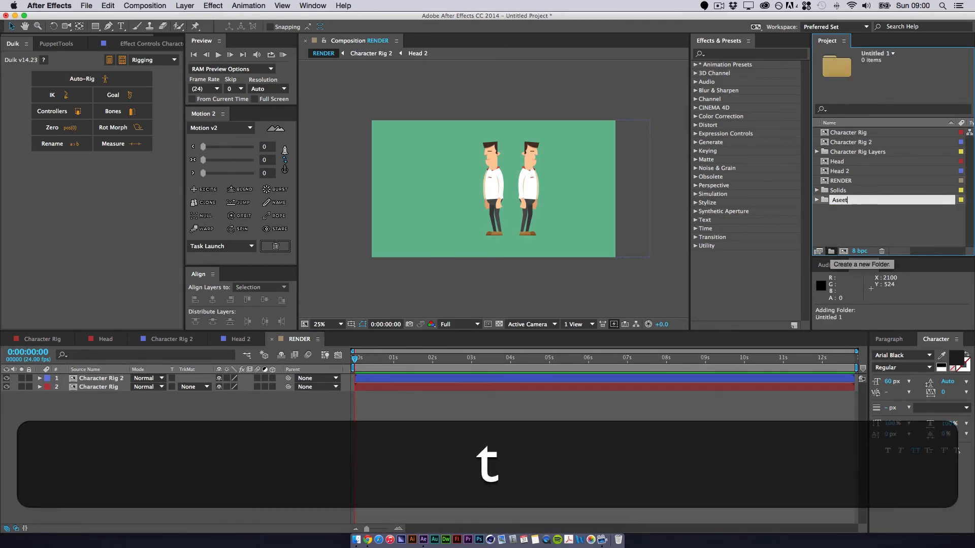
type("Assets")
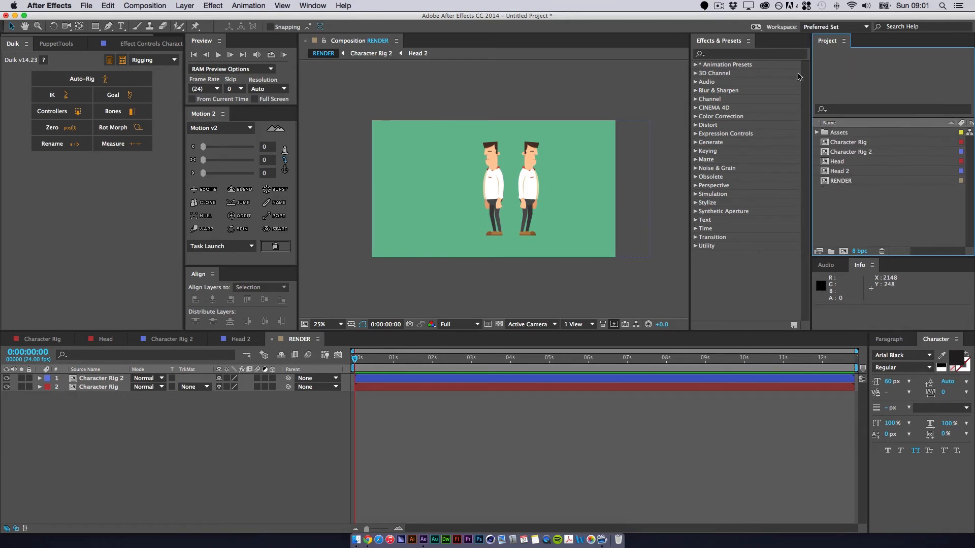
left_click(831, 251)
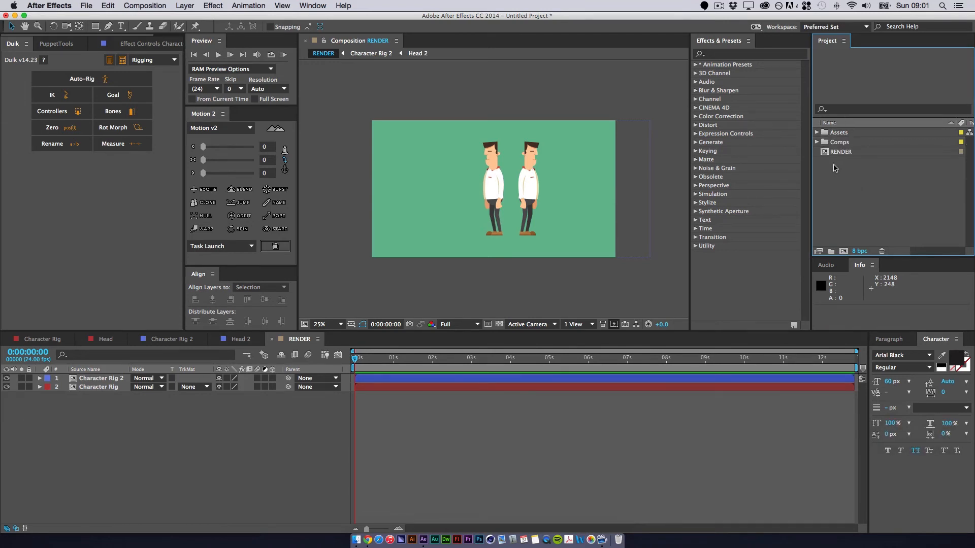
mouse_move(868, 198)
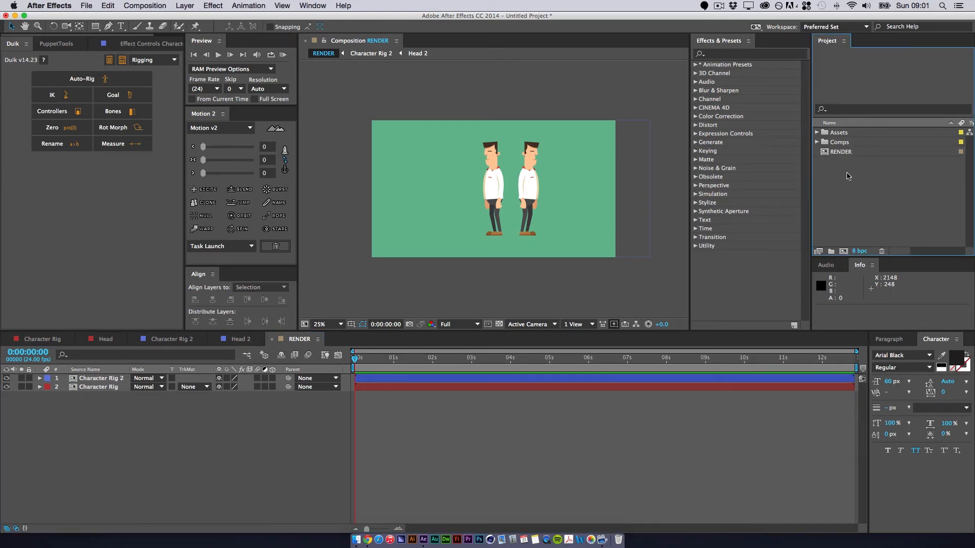
mouse_move(838, 186)
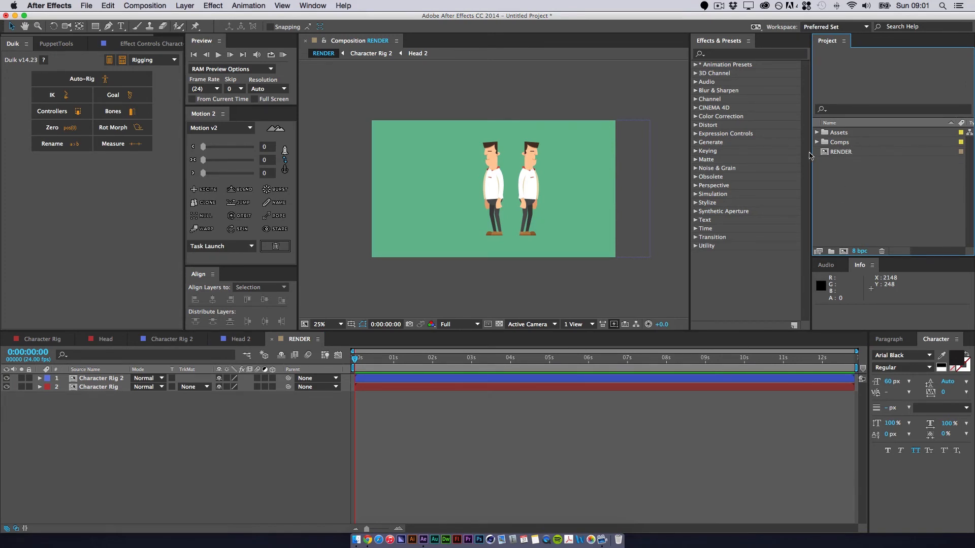
Step: Expand the Comps folder to show the rig and head comps inside it
left_click(817, 141)
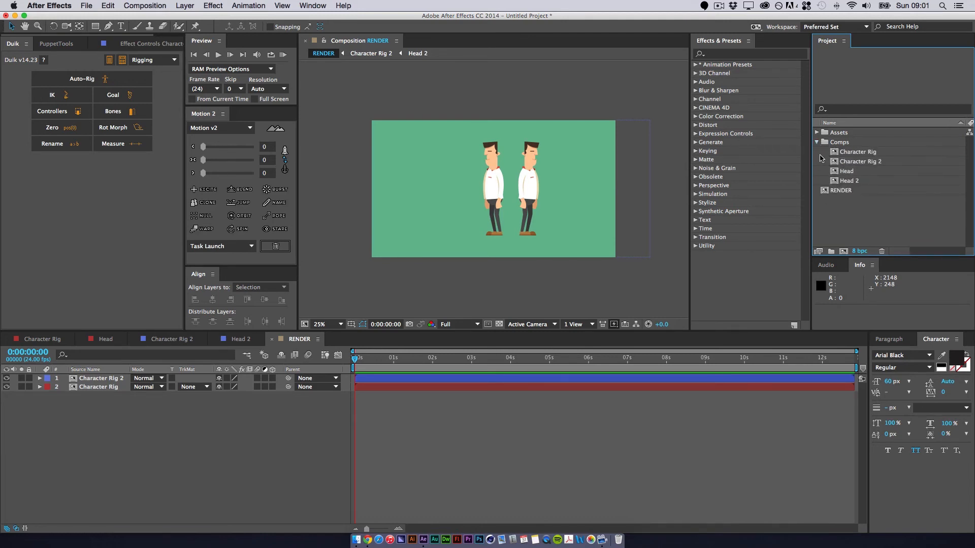
left_click(817, 141)
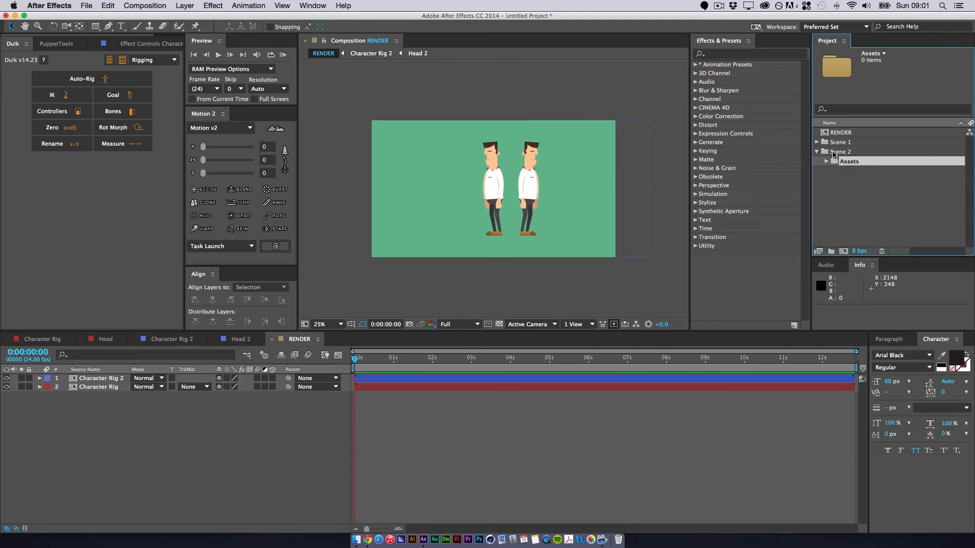
Step: Name the new Comps folder for nesting inside the Scene folders
type("Co")
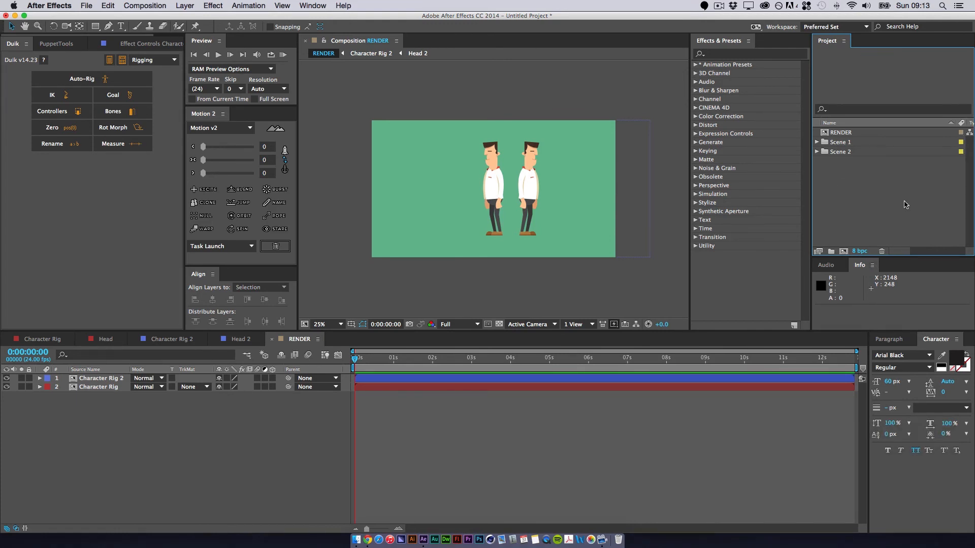
mouse_move(914, 184)
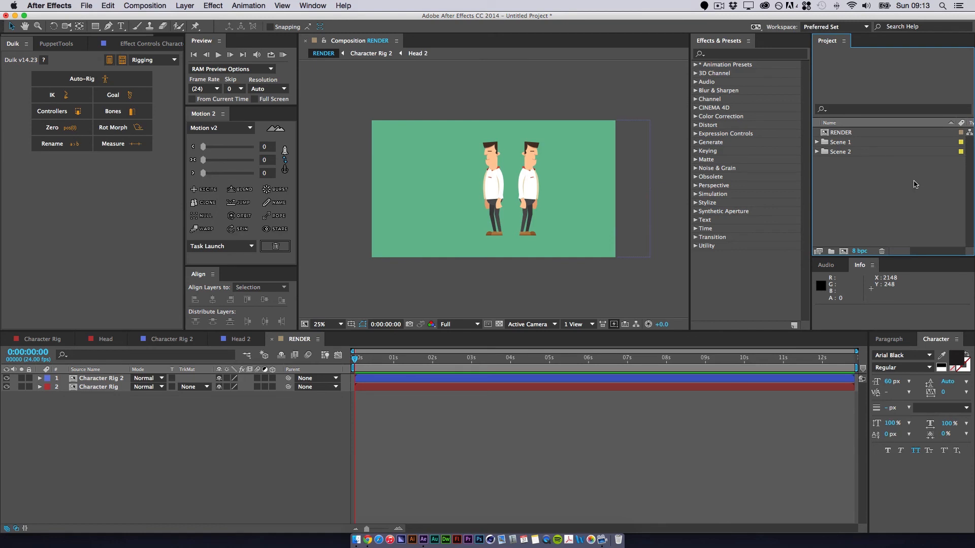
mouse_move(902, 187)
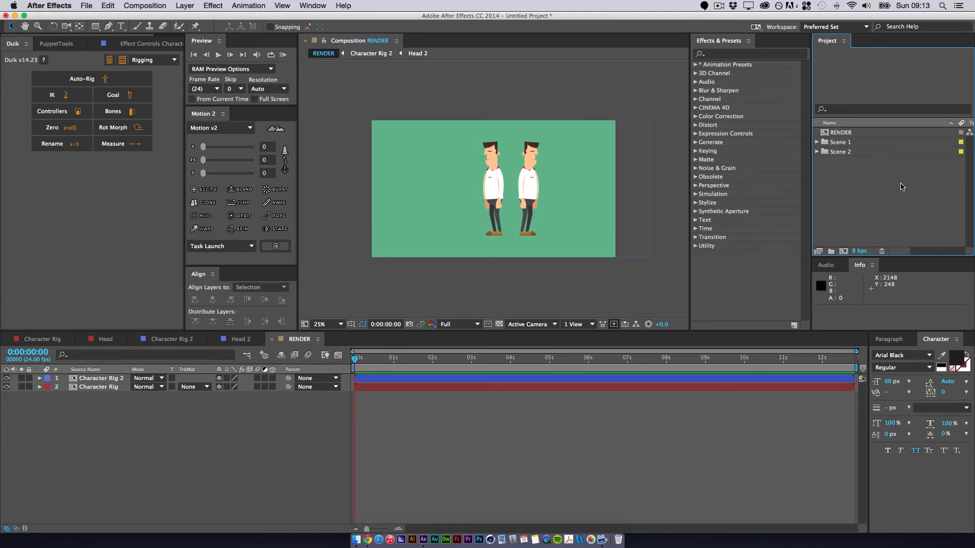
mouse_move(792, 159)
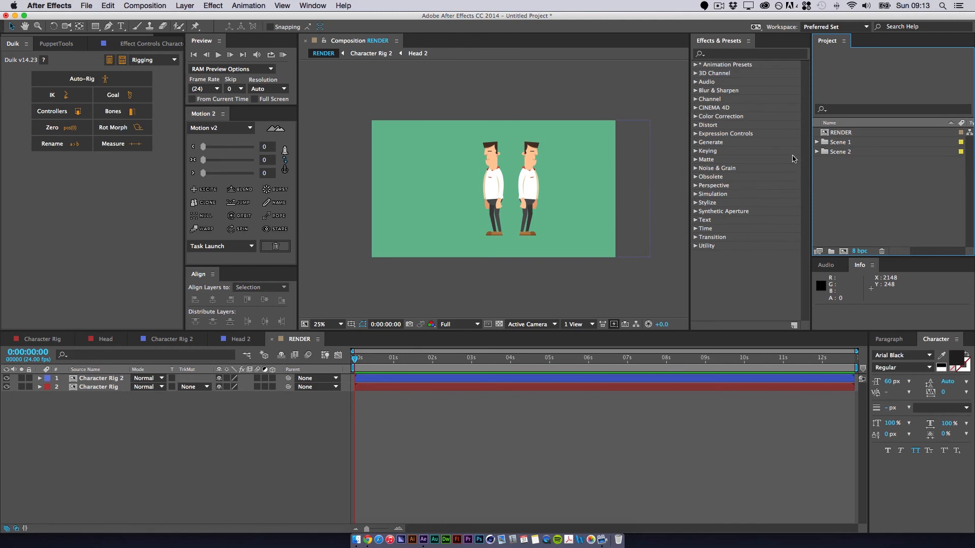
left_click(817, 141)
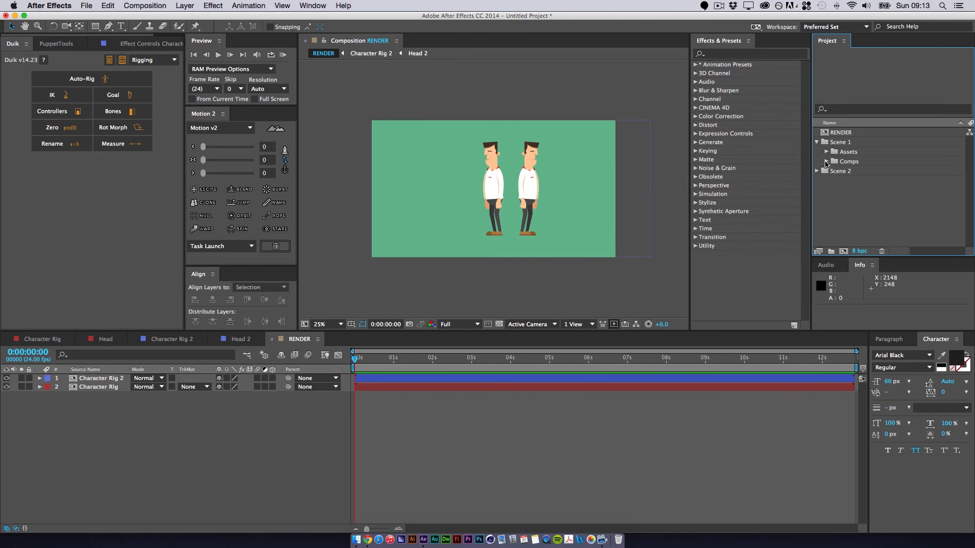
double_click(868, 171)
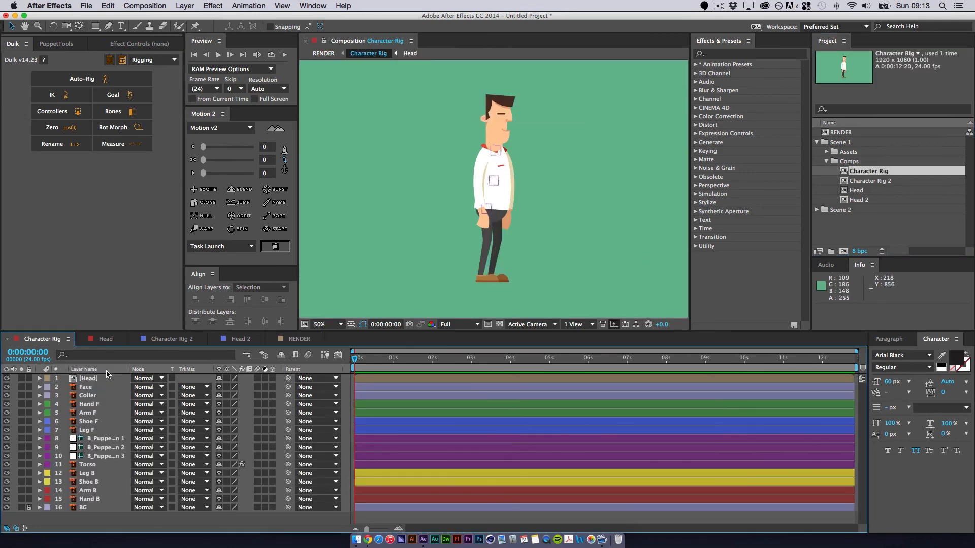
left_click(105, 339)
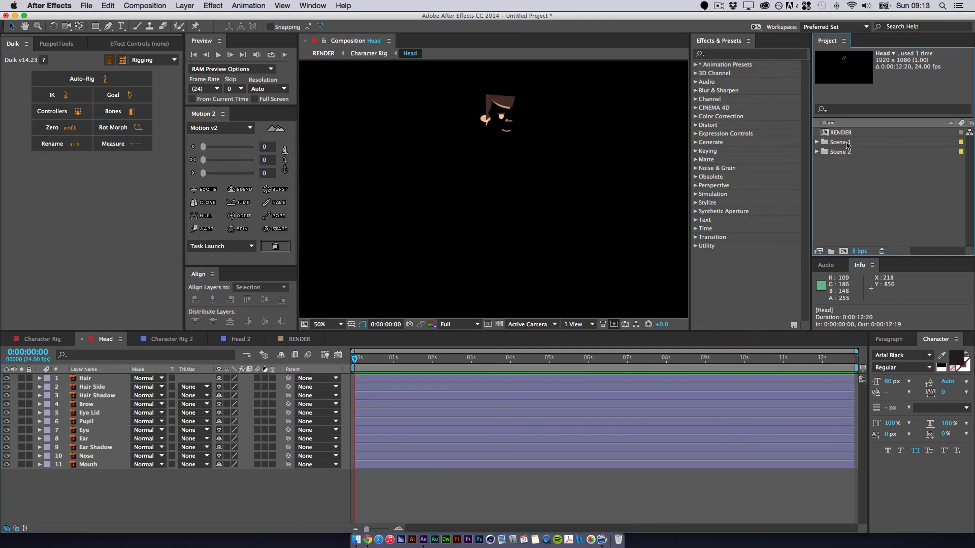
left_click(300, 339)
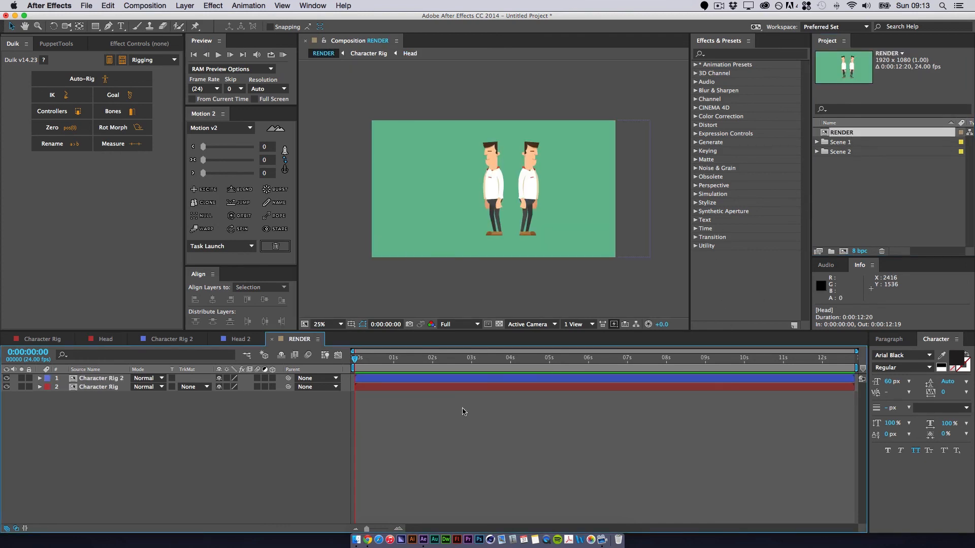
left_click(144, 5)
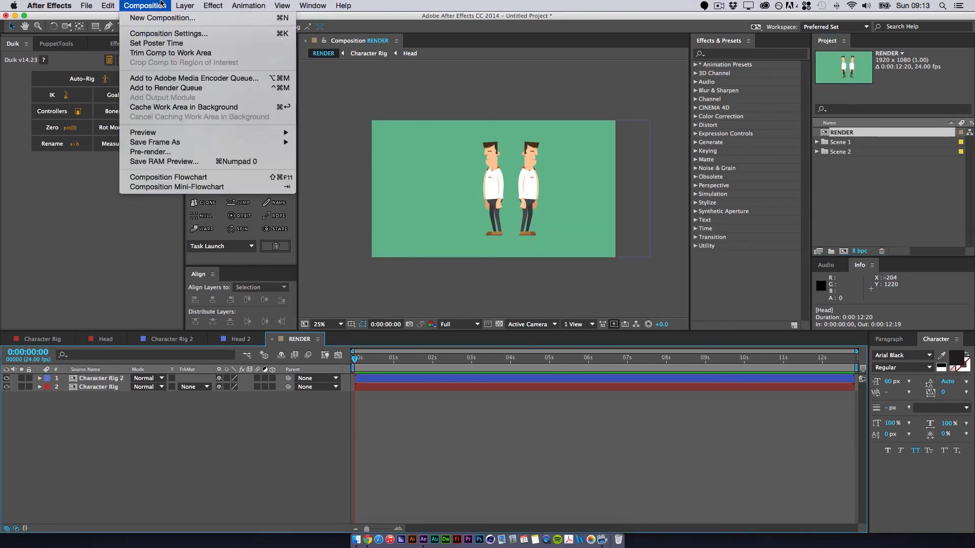
mouse_move(194, 78)
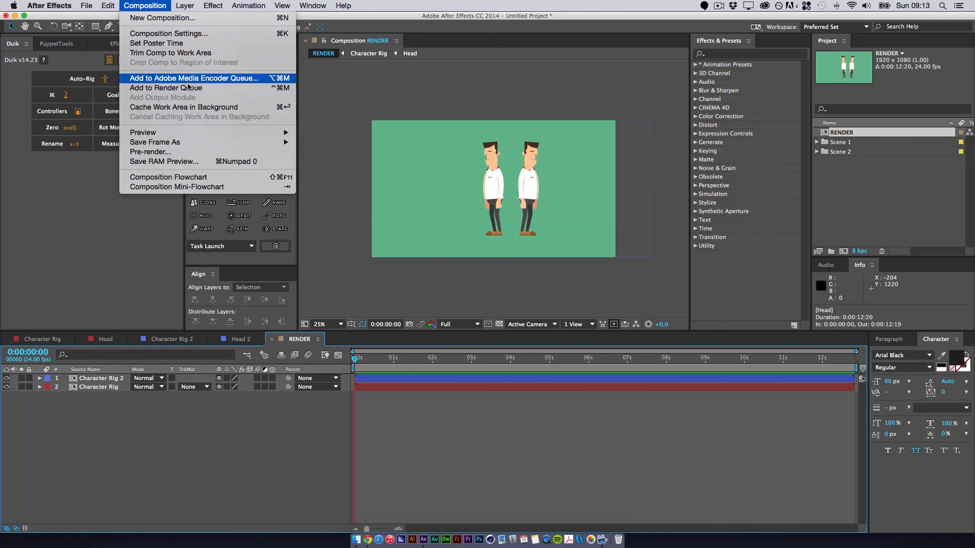
left_click(329, 482)
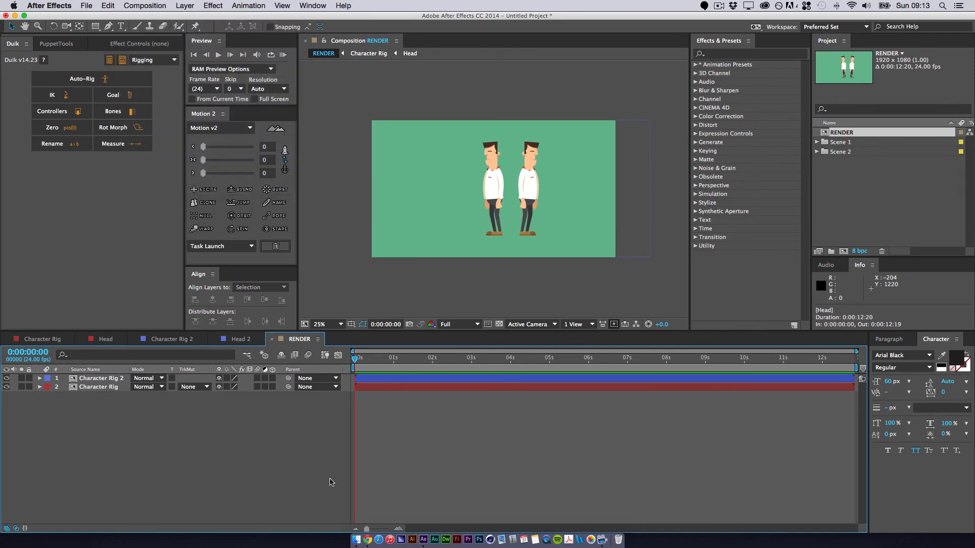